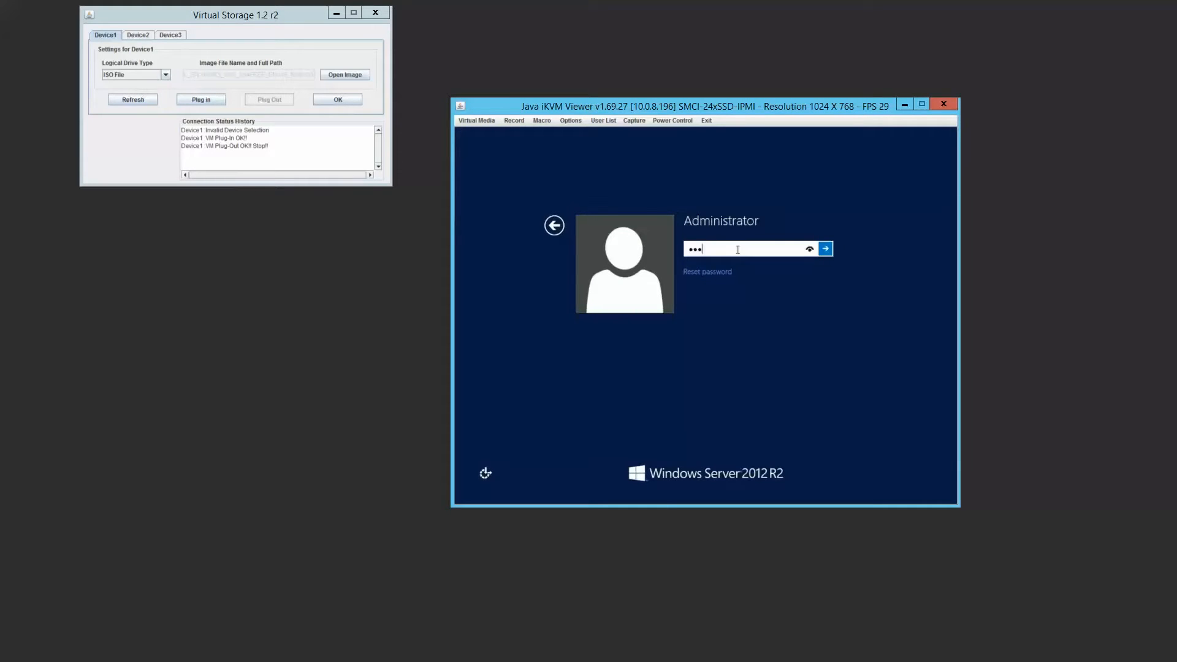
# Attempt the Administrator sign-in and dismiss the incorrect-password message.
pyautogui.click(825, 248)
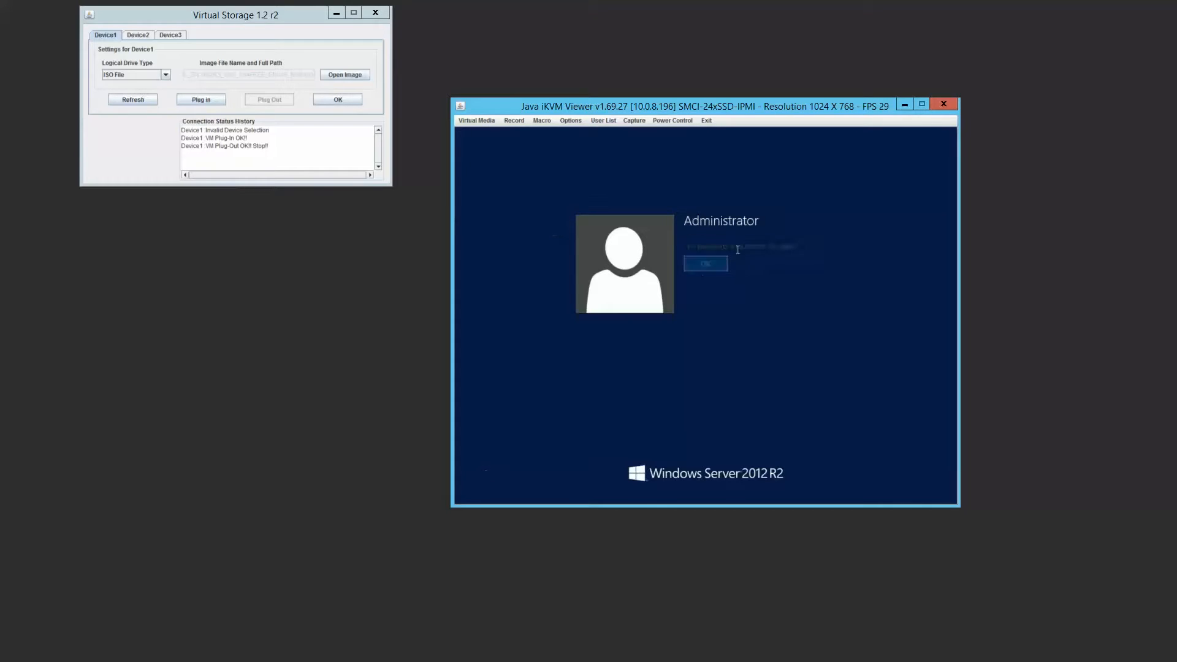
pyautogui.click(705, 264)
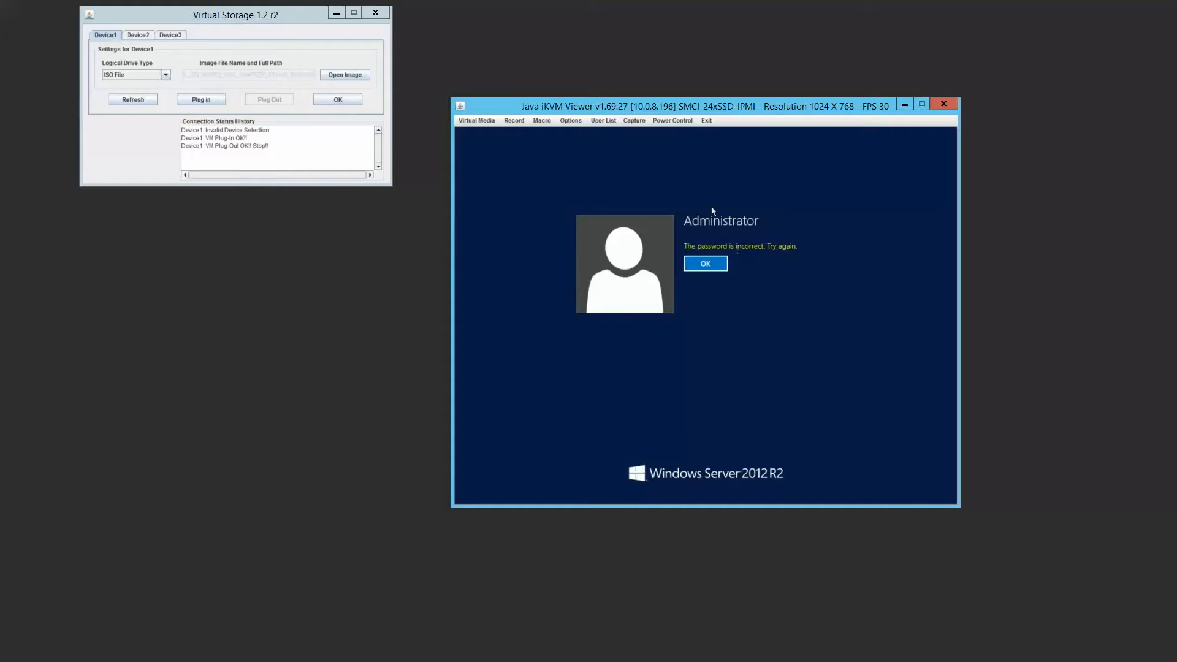
pyautogui.click(704, 263)
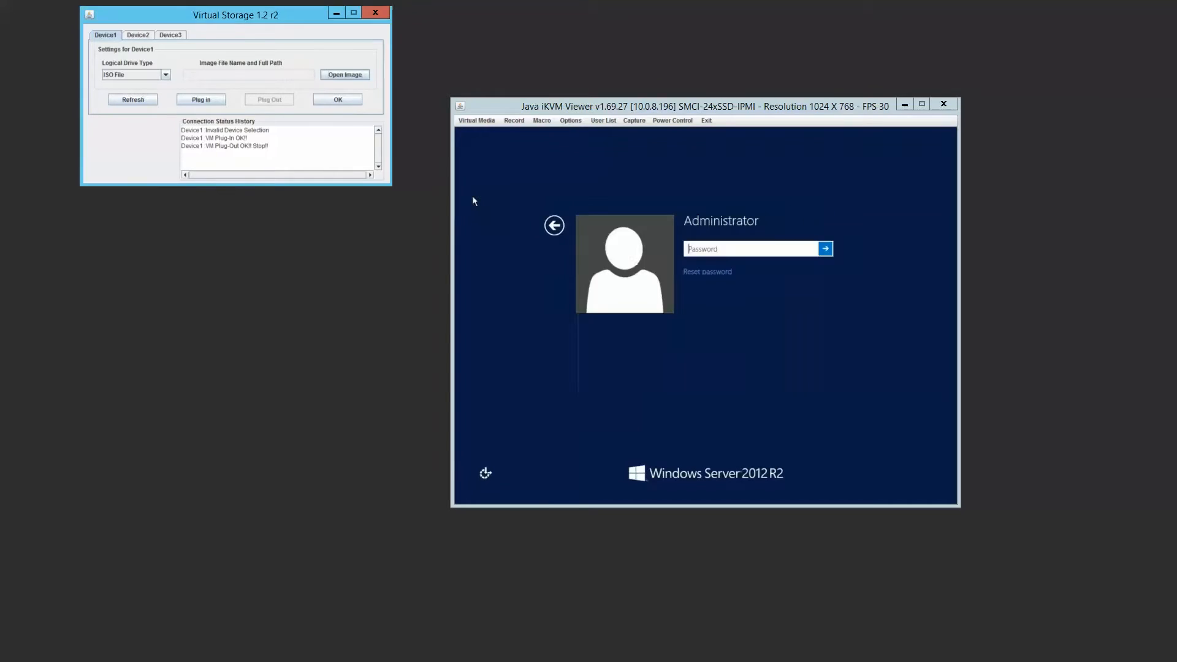
# Mount the ISO from the Z: network share as virtual media and plug it in.
pyautogui.click(344, 74)
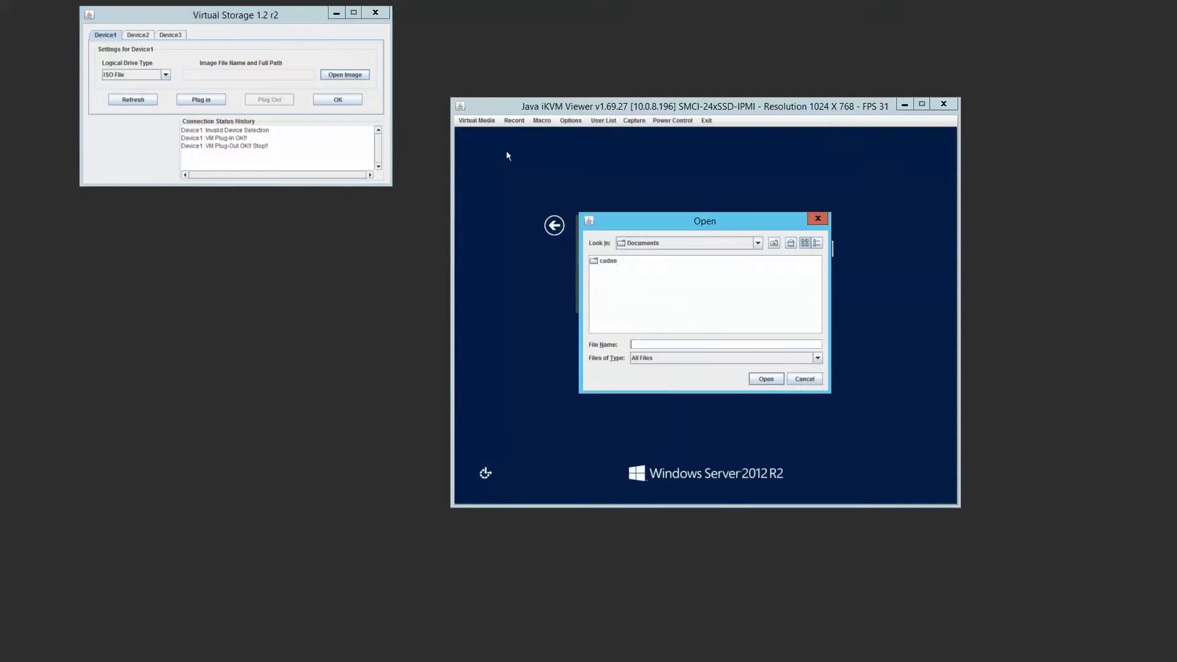
pyautogui.click(758, 243)
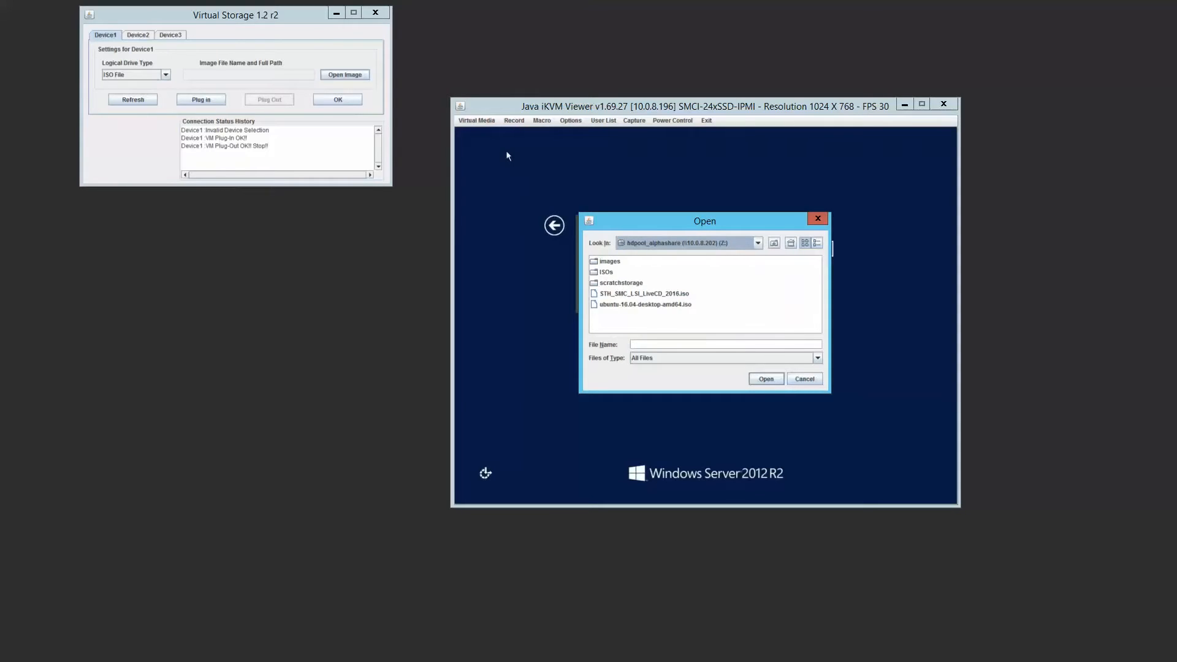
pyautogui.doubleClick(605, 272)
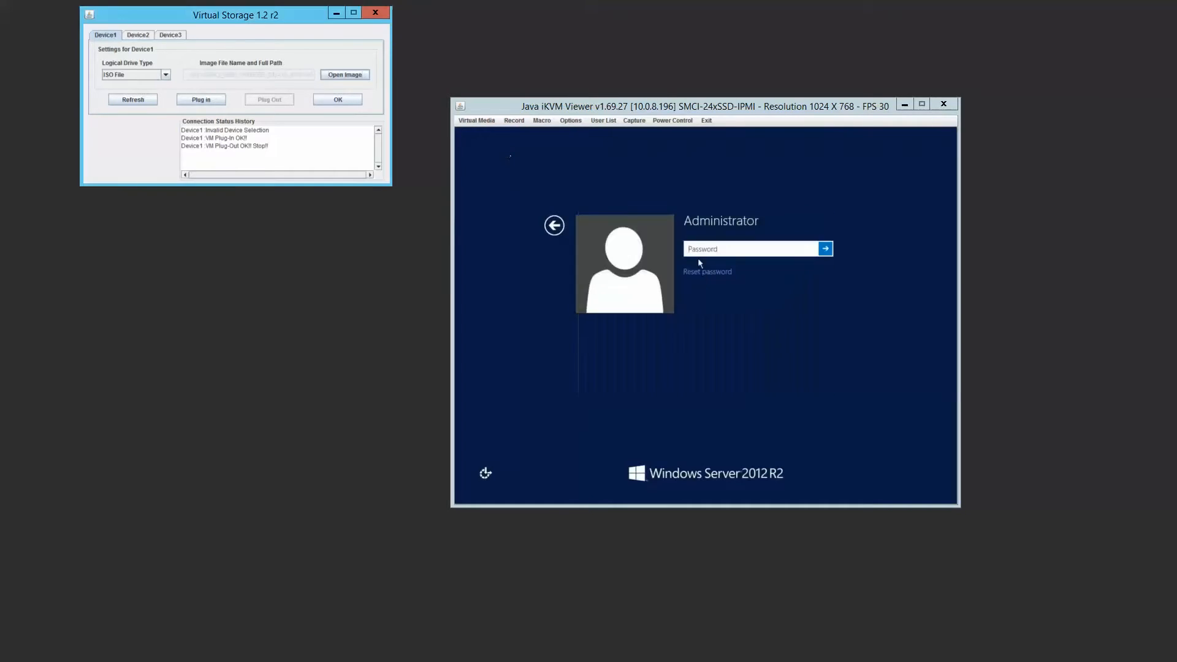
pyautogui.click(201, 98)
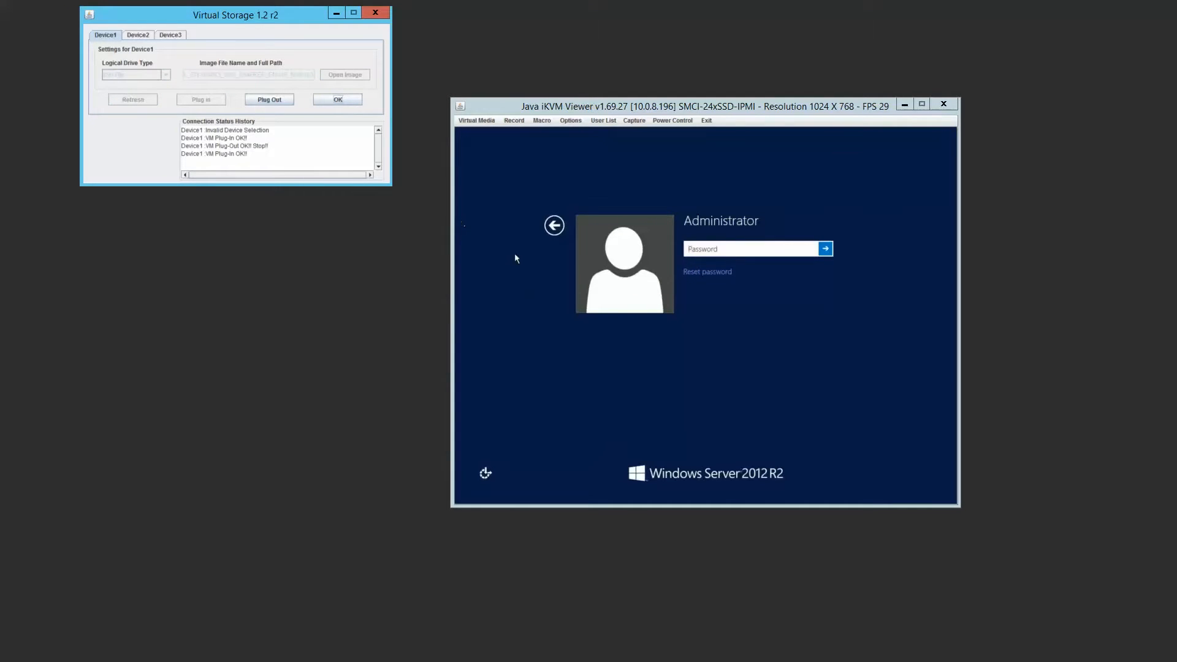
pyautogui.moveTo(673, 133)
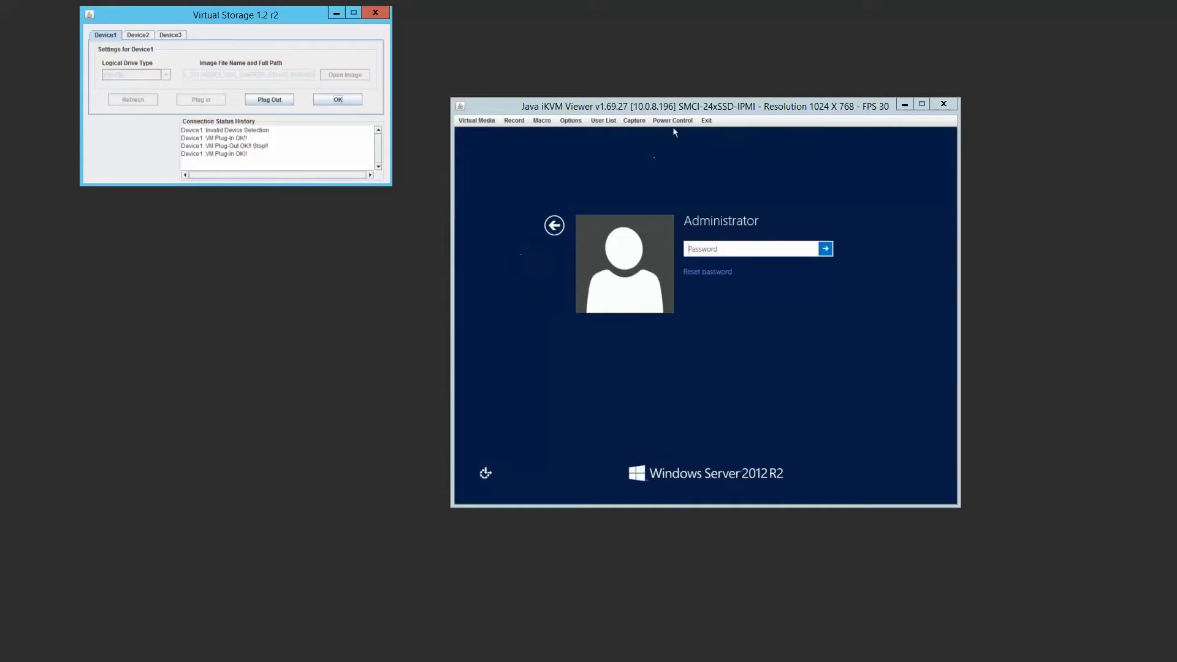
# Reset the server via Power Control so it boots the ISO into Windows Setup.
pyautogui.click(672, 120)
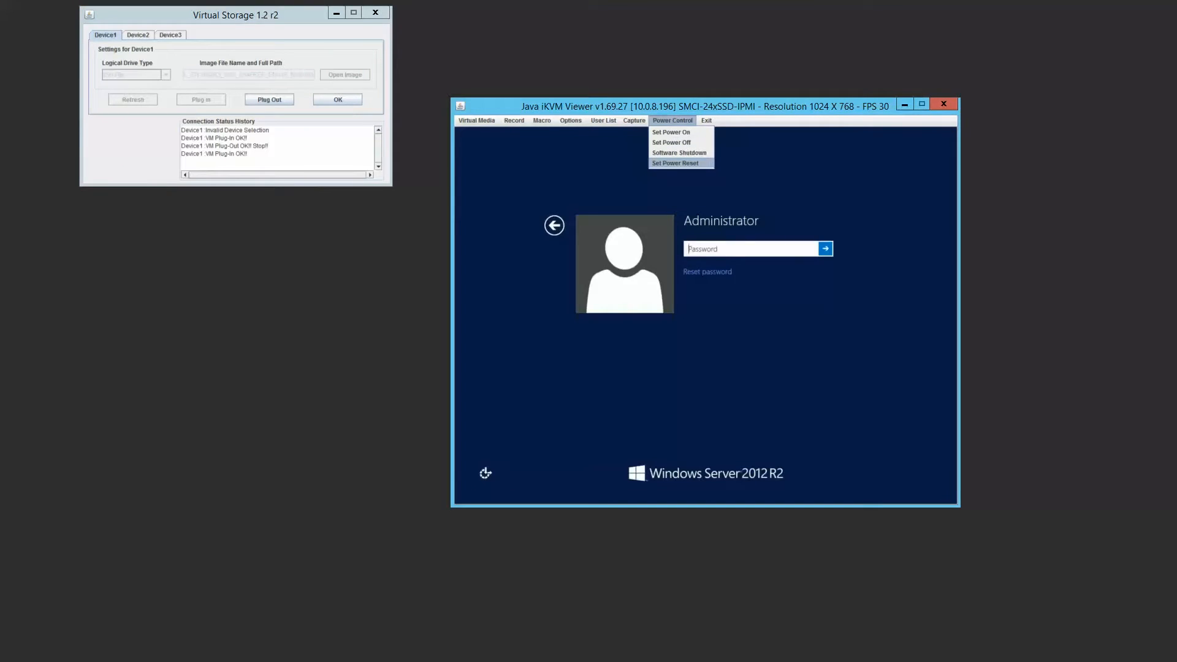
pyautogui.click(673, 131)
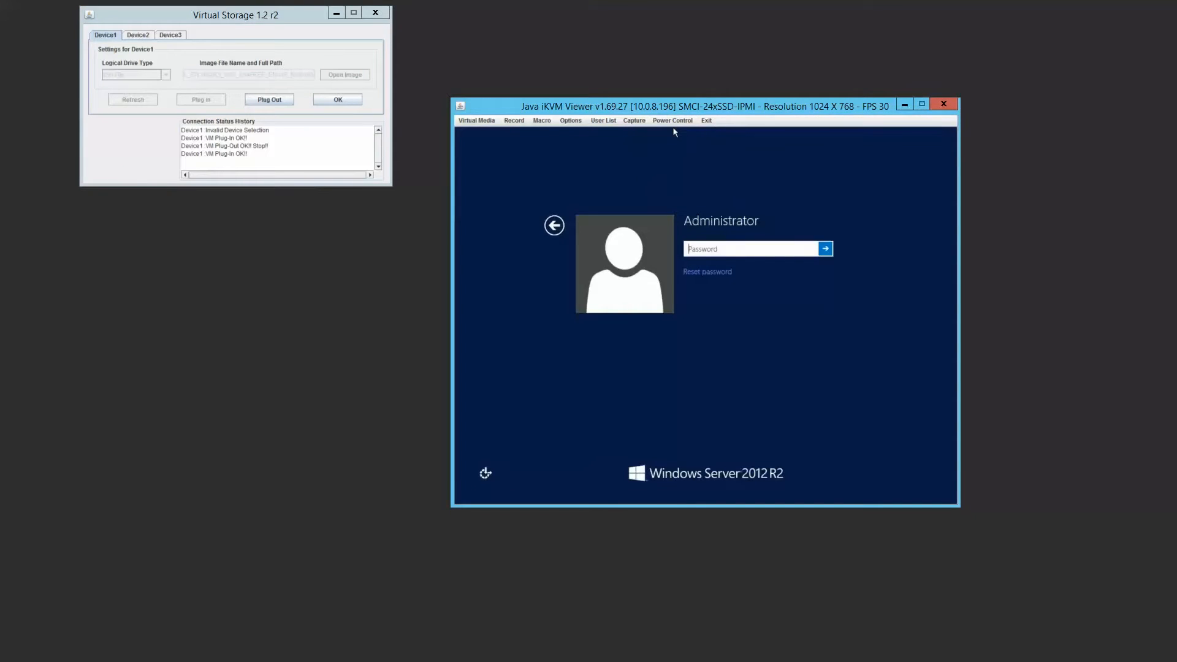
pyautogui.click(672, 121)
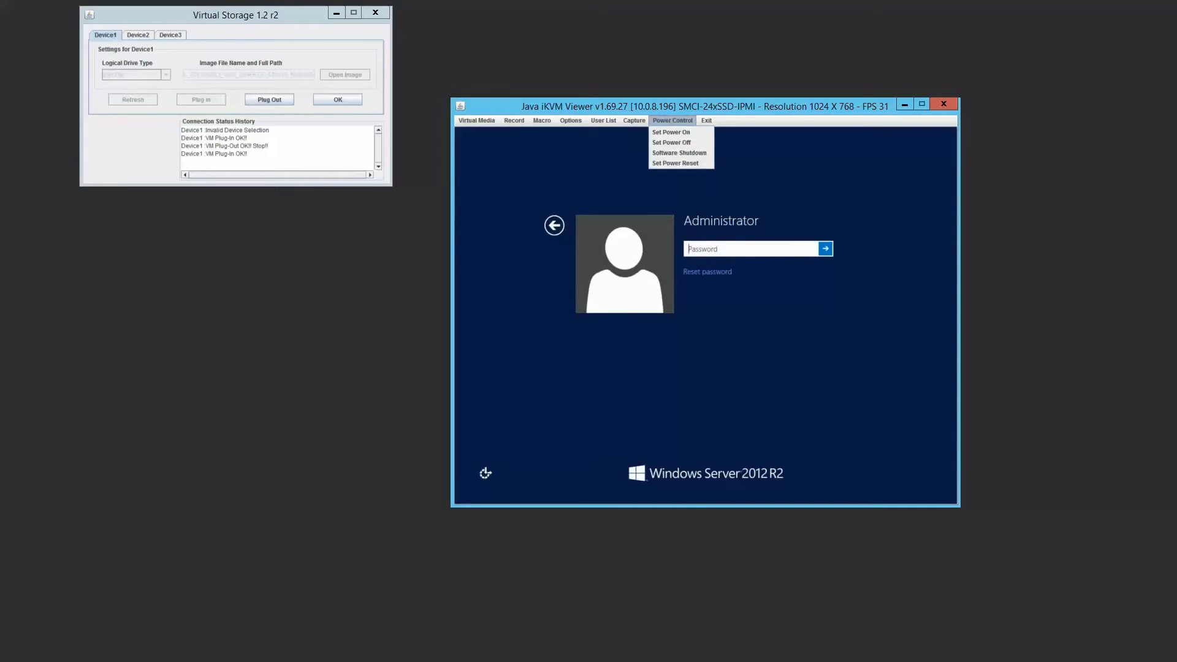
pyautogui.click(676, 163)
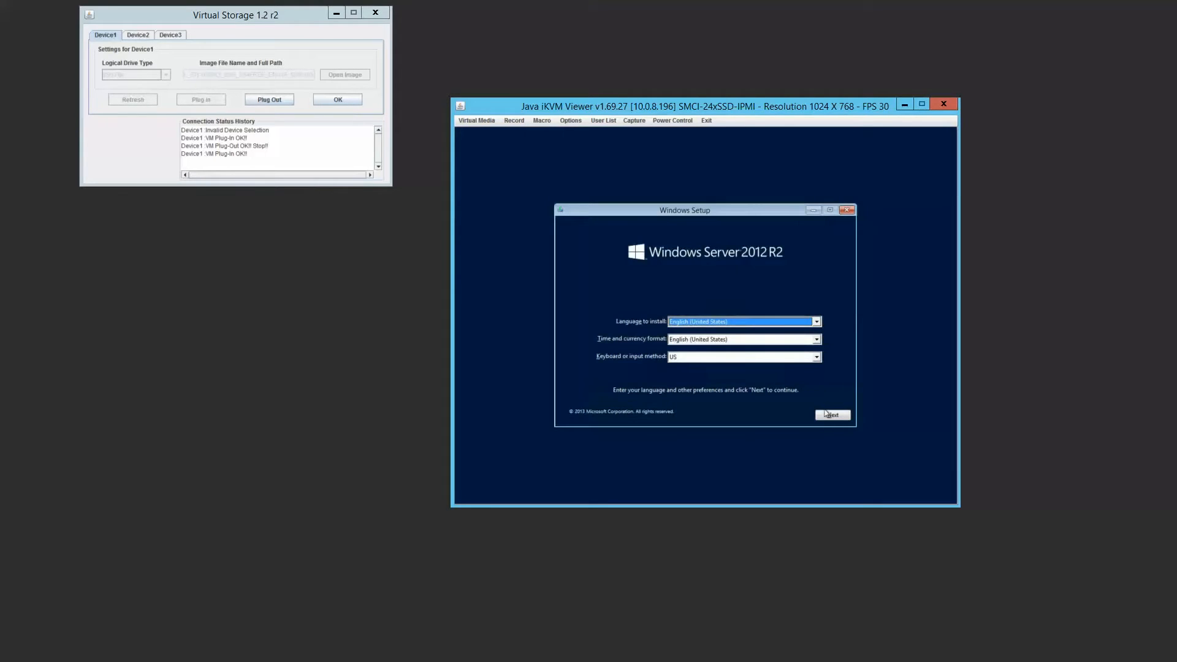
# Accept default language, then go through Repair your computer and Troubleshoot to Command Prompt.
pyautogui.click(832, 415)
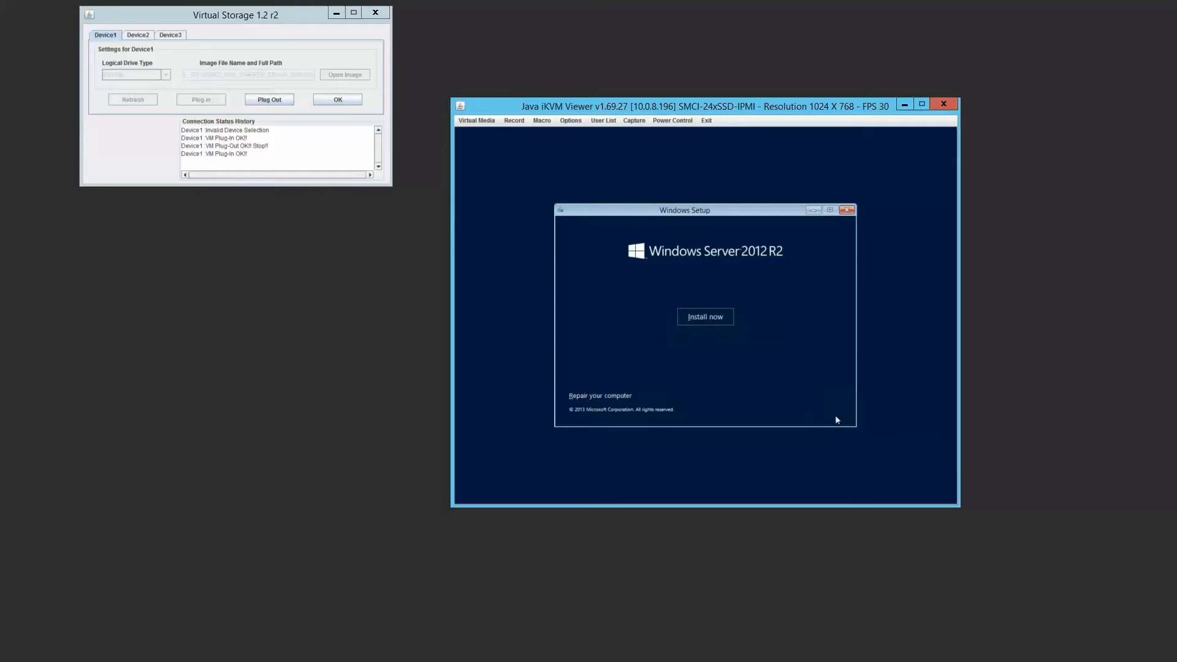
pyautogui.moveTo(679, 409)
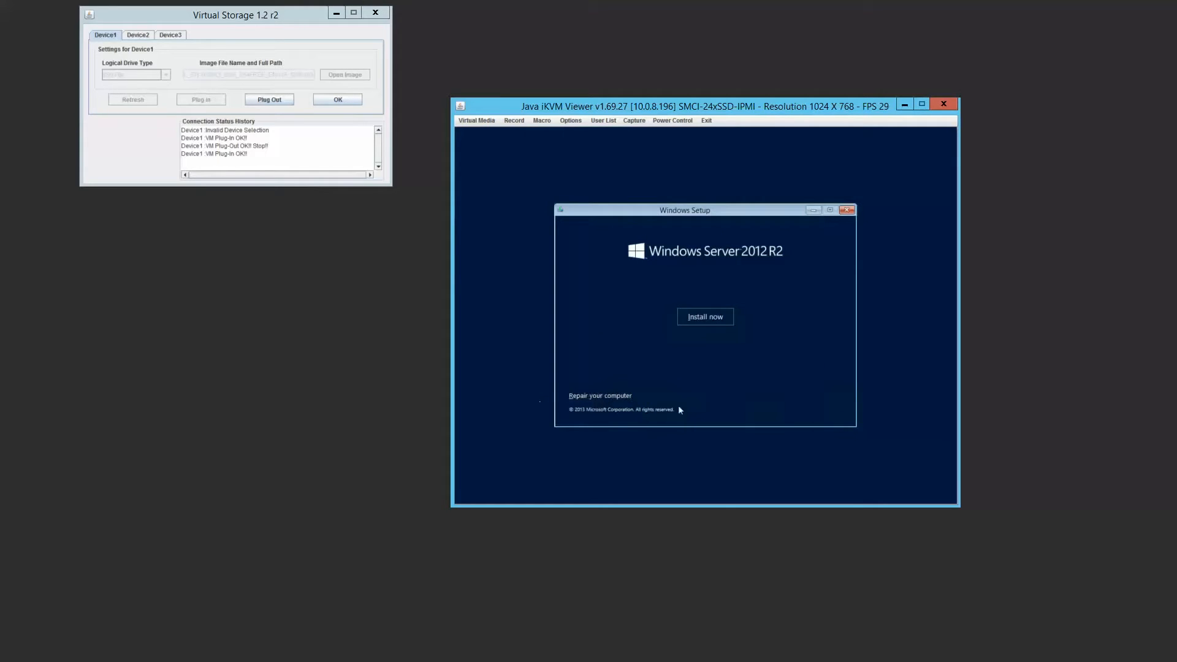
pyautogui.click(704, 317)
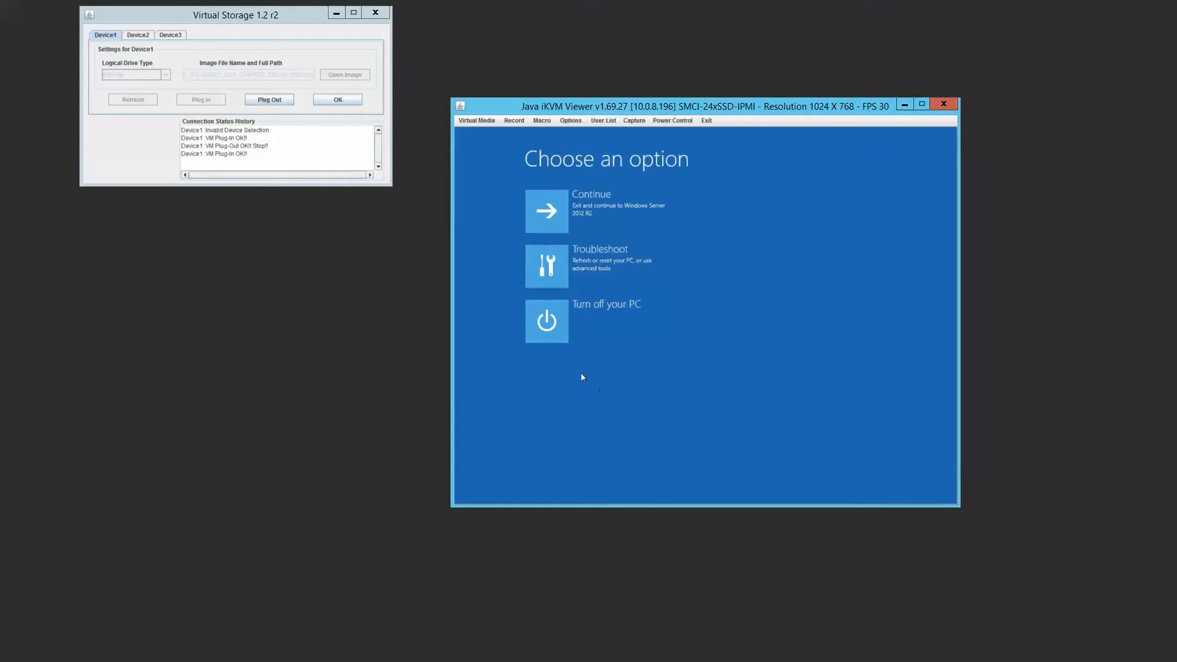
pyautogui.click(546, 265)
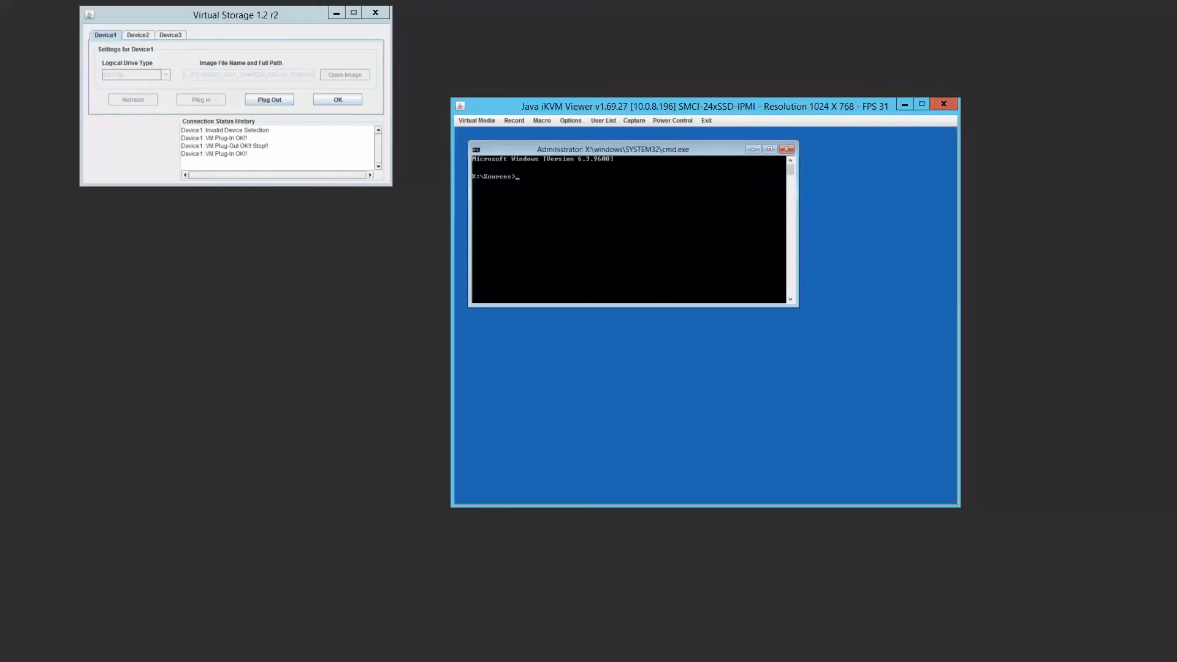
# List drives C: and D: with dir, finding the Windows installation on D:.
pyautogui.write('c:')
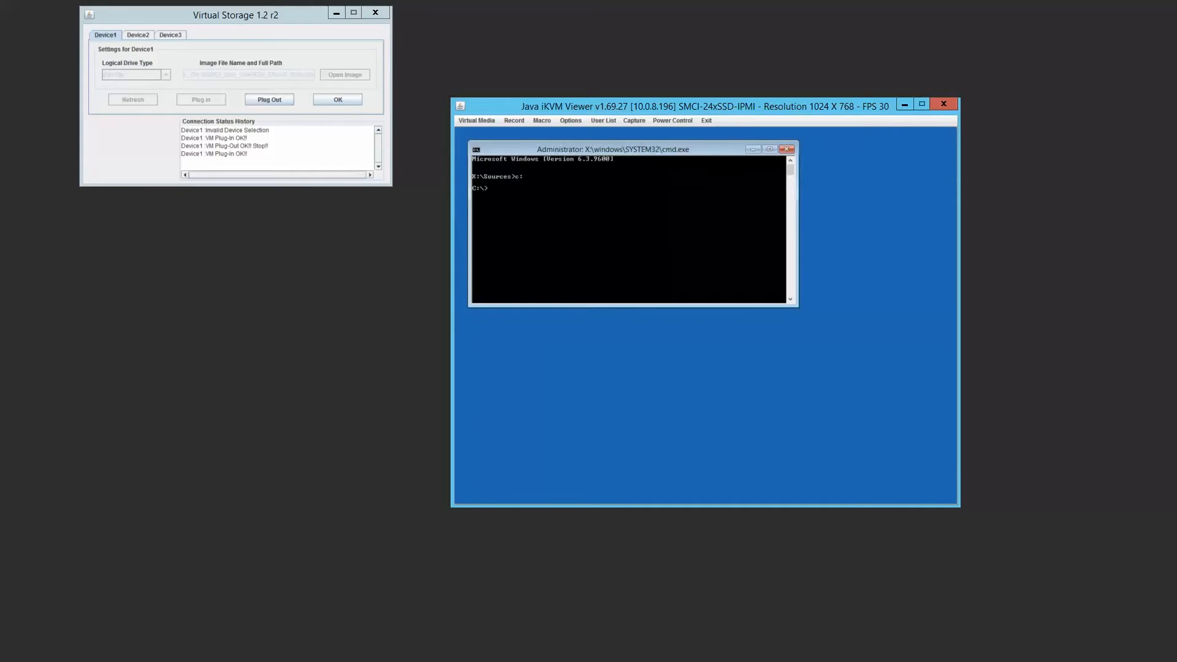
pyautogui.write('do')
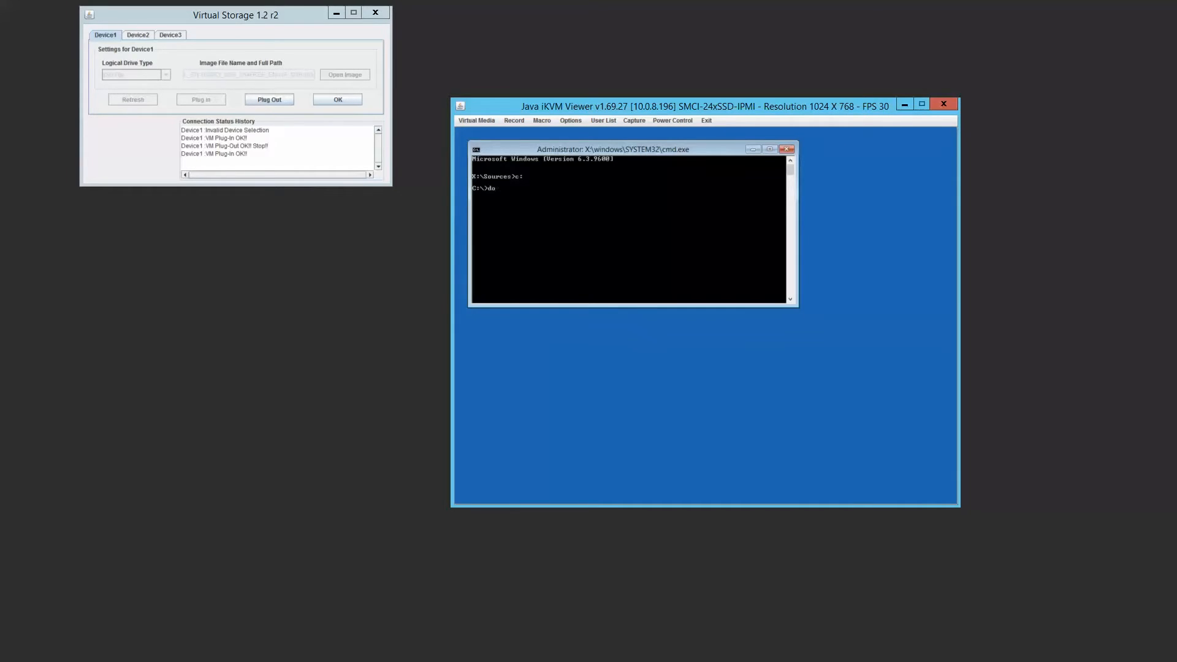
pyautogui.press('Return')
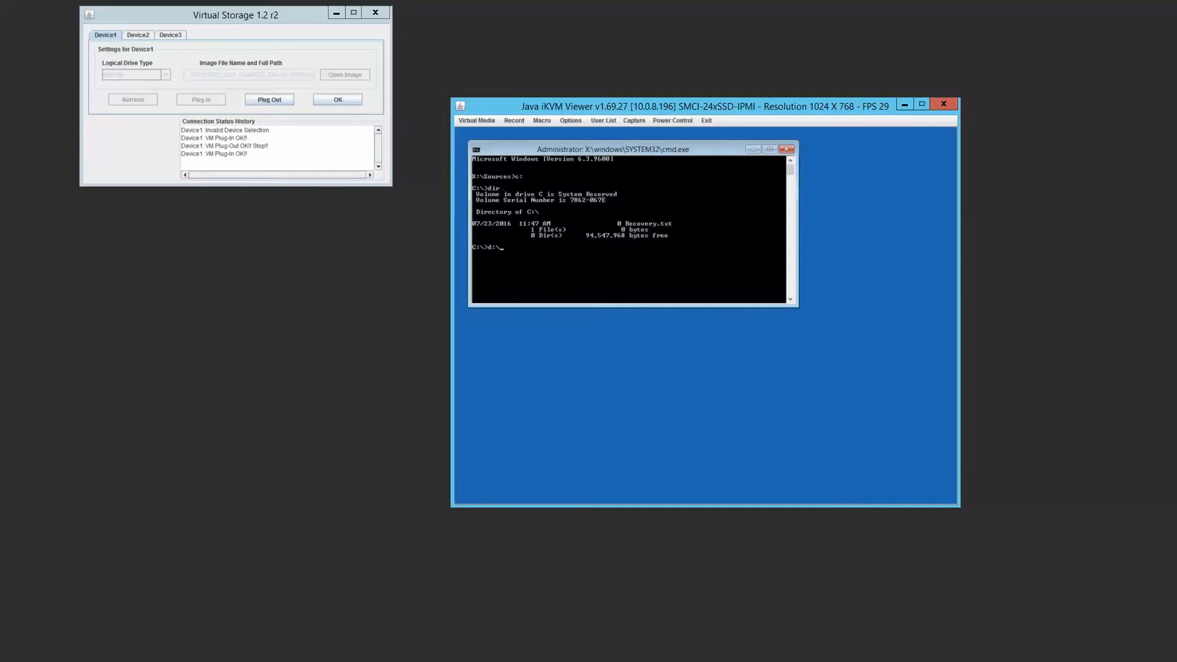
pyautogui.press('Return')
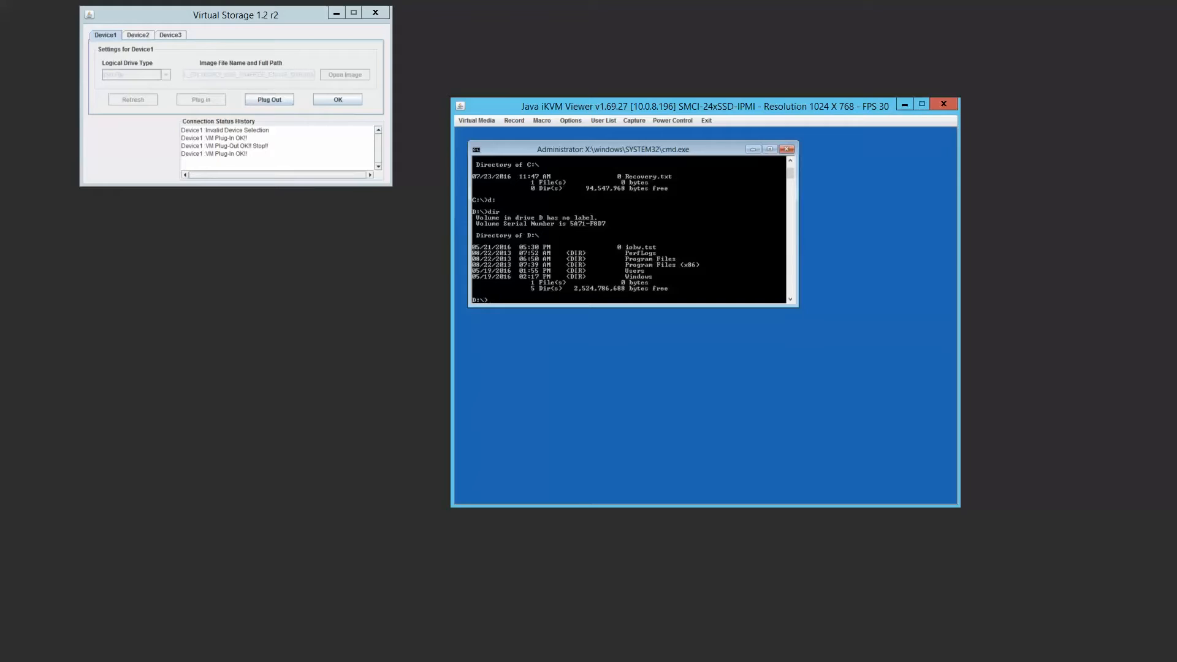
# Copy d:\Windows\System32\sethc.exe to sethc-old.exe in the same folder.
pyautogui.write('copy')
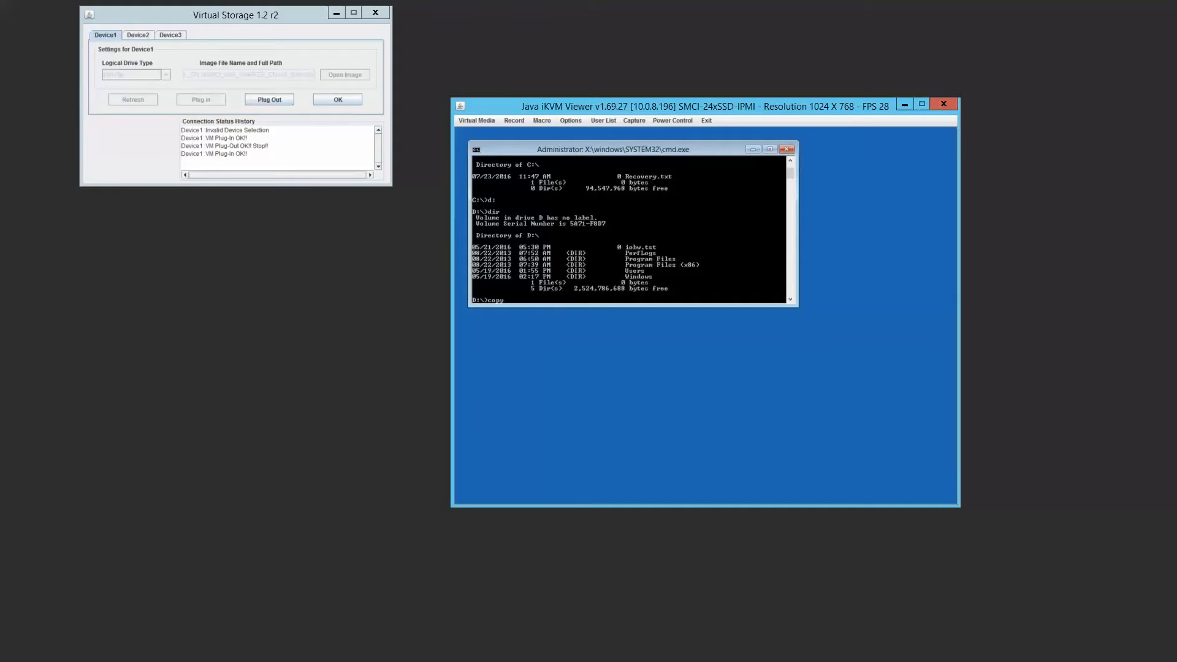
pyautogui.write('d:\\')
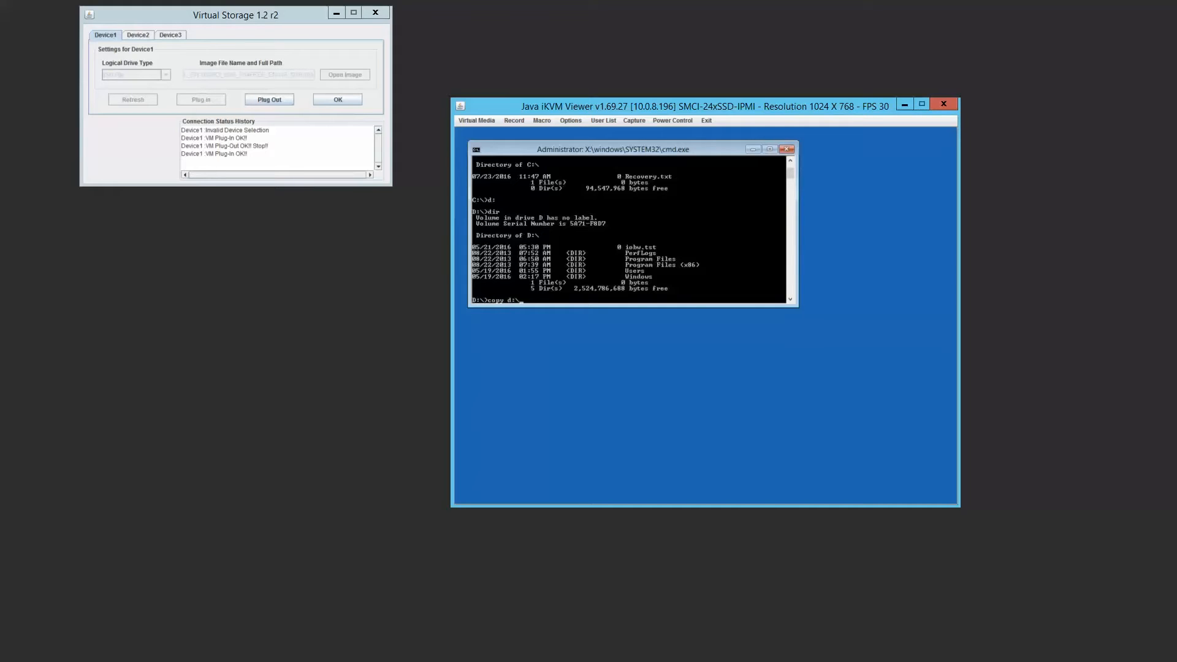
pyautogui.write('windows\\sys')
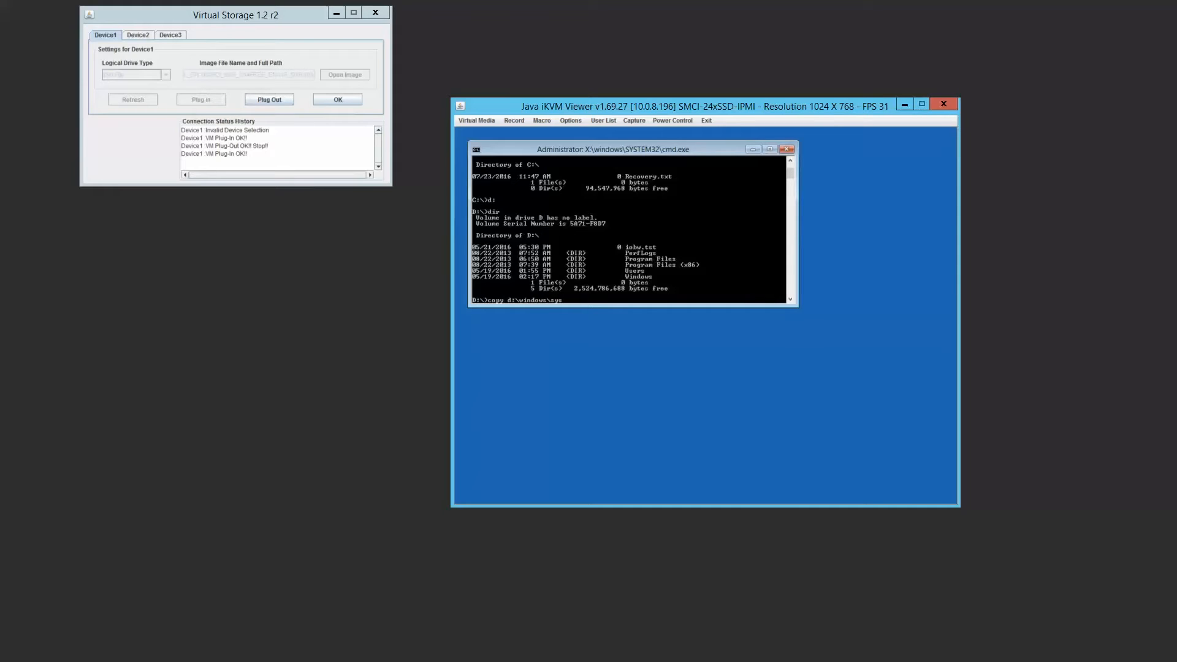
pyautogui.write('tem32')
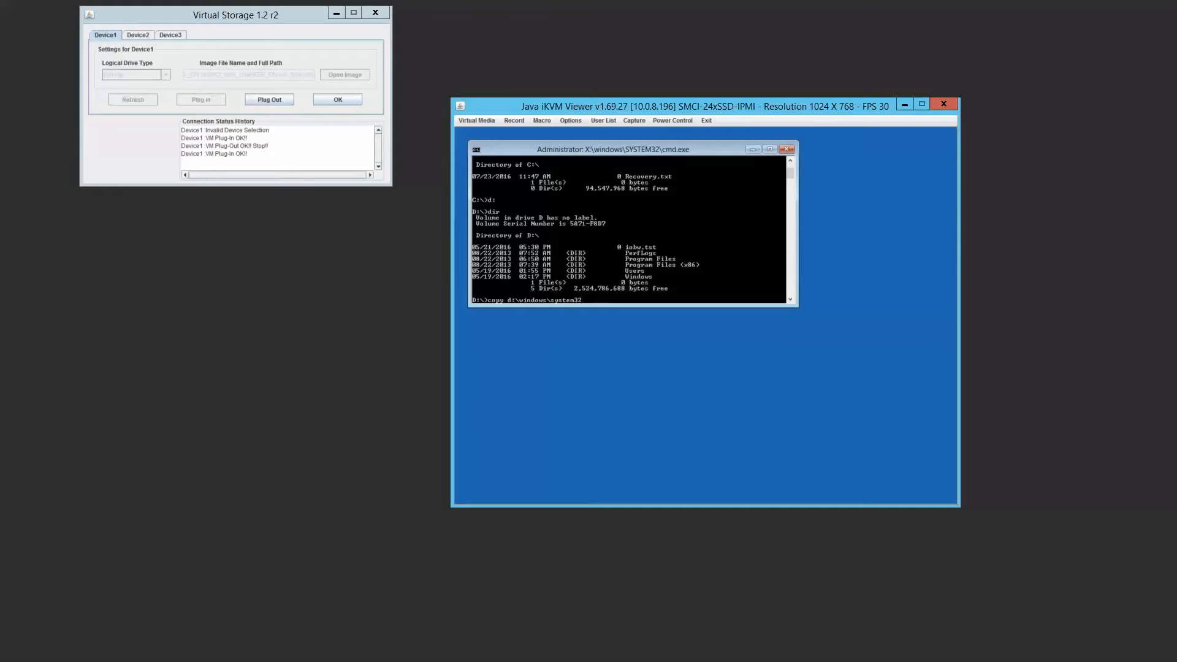
pyautogui.write('\\sethc.exe')
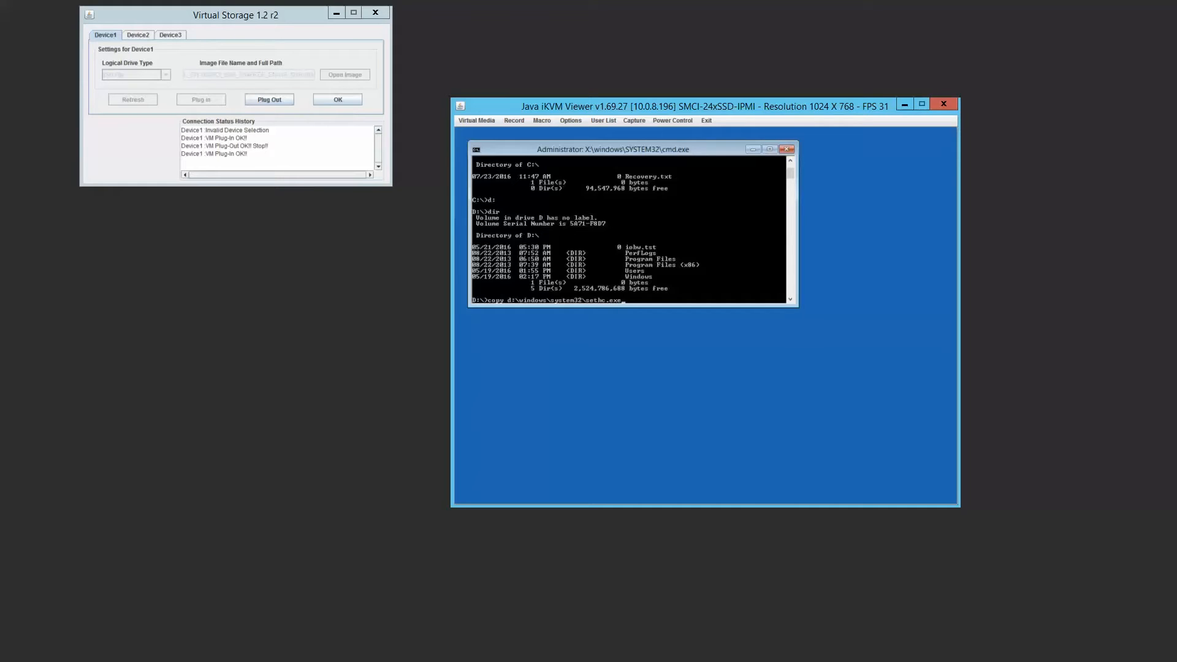
pyautogui.write('d:\\')
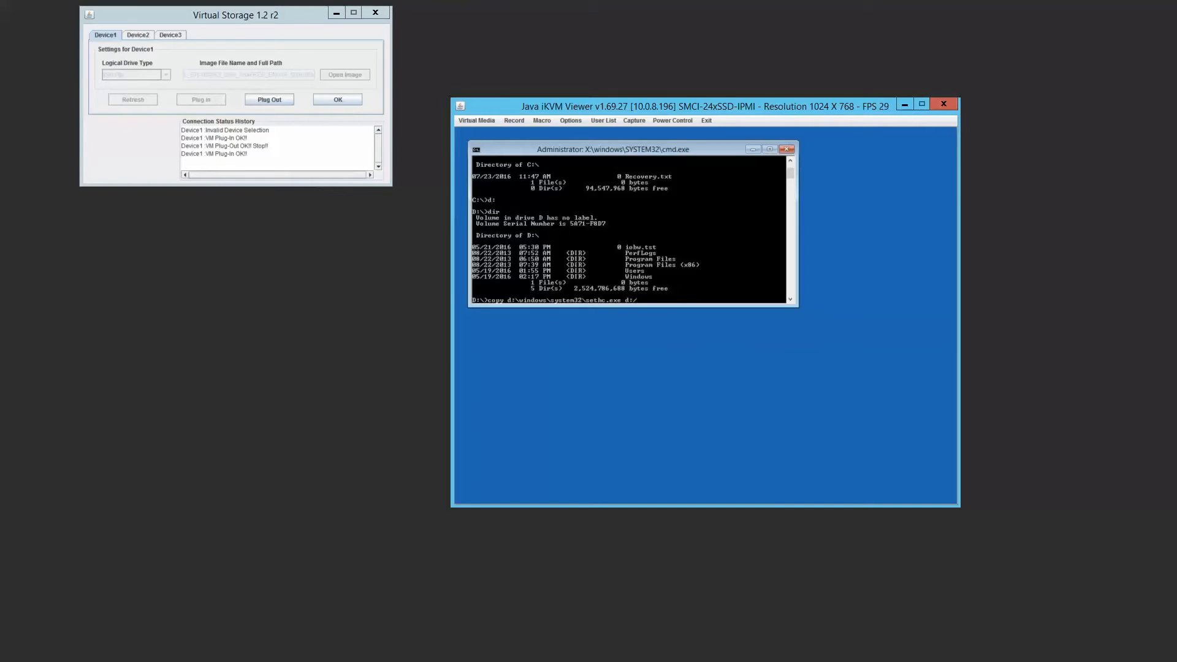
pyautogui.write('windo')
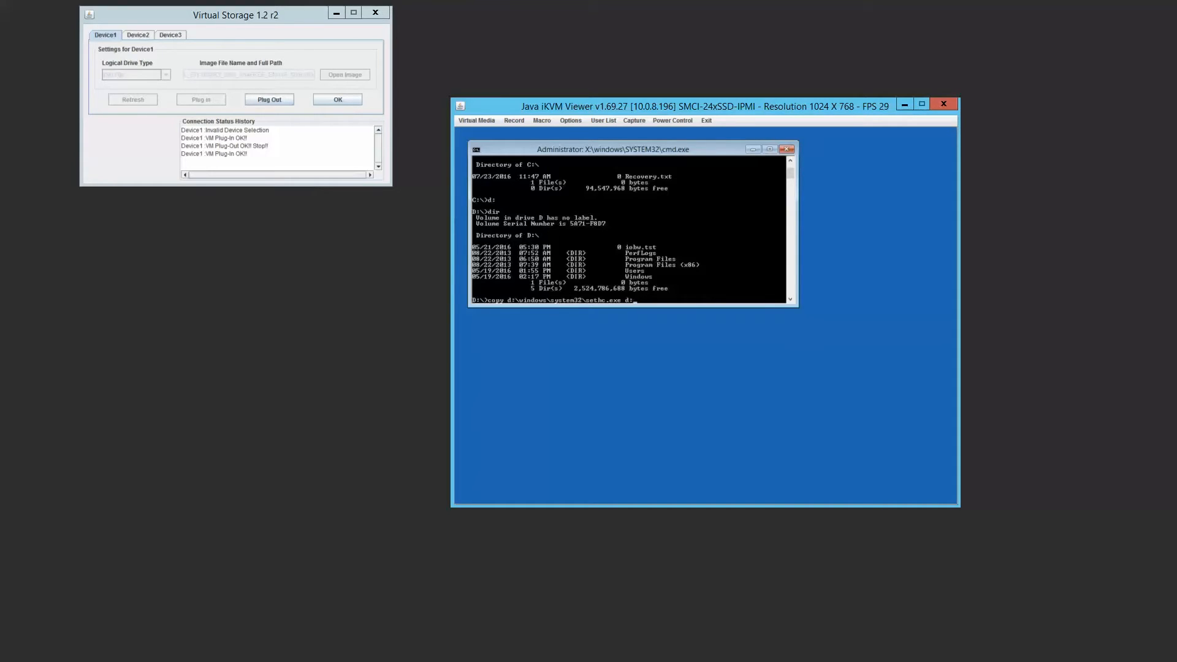
pyautogui.write('\\Windows')
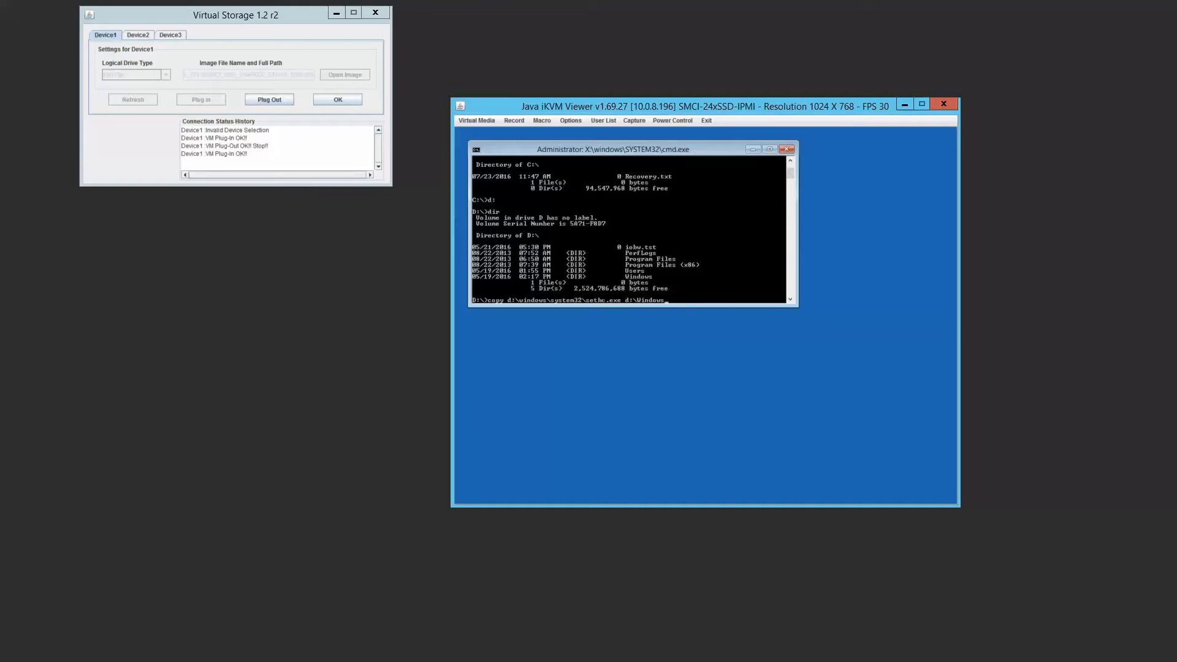
pyautogui.write('sys')
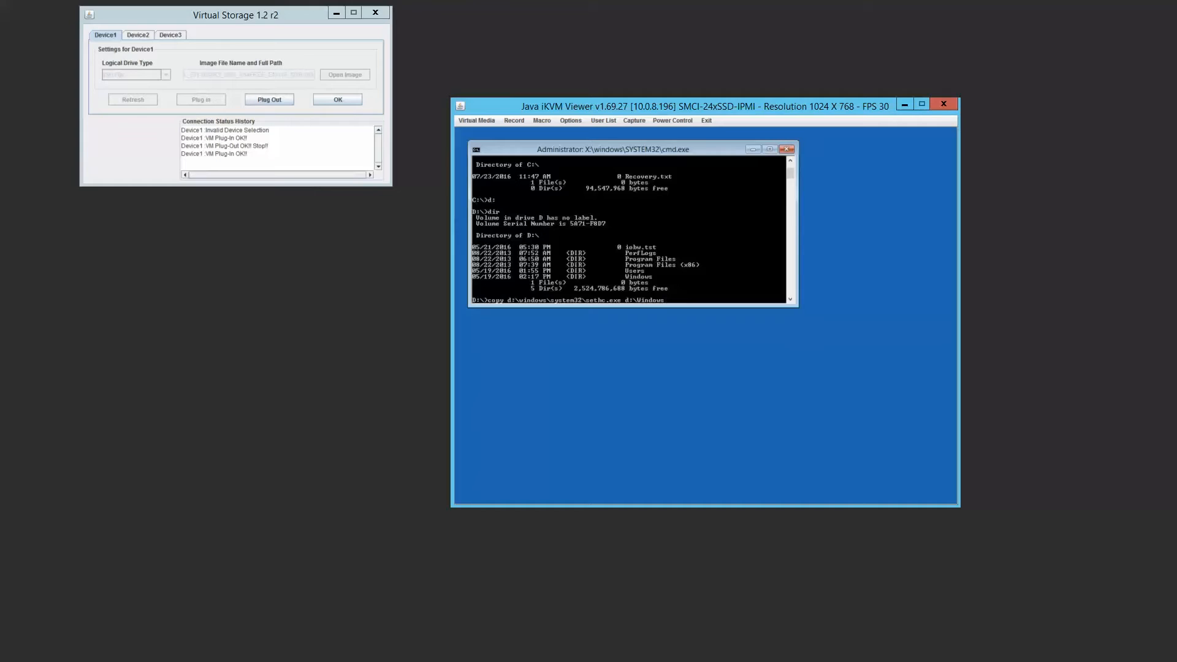
pyautogui.write('\\sys')
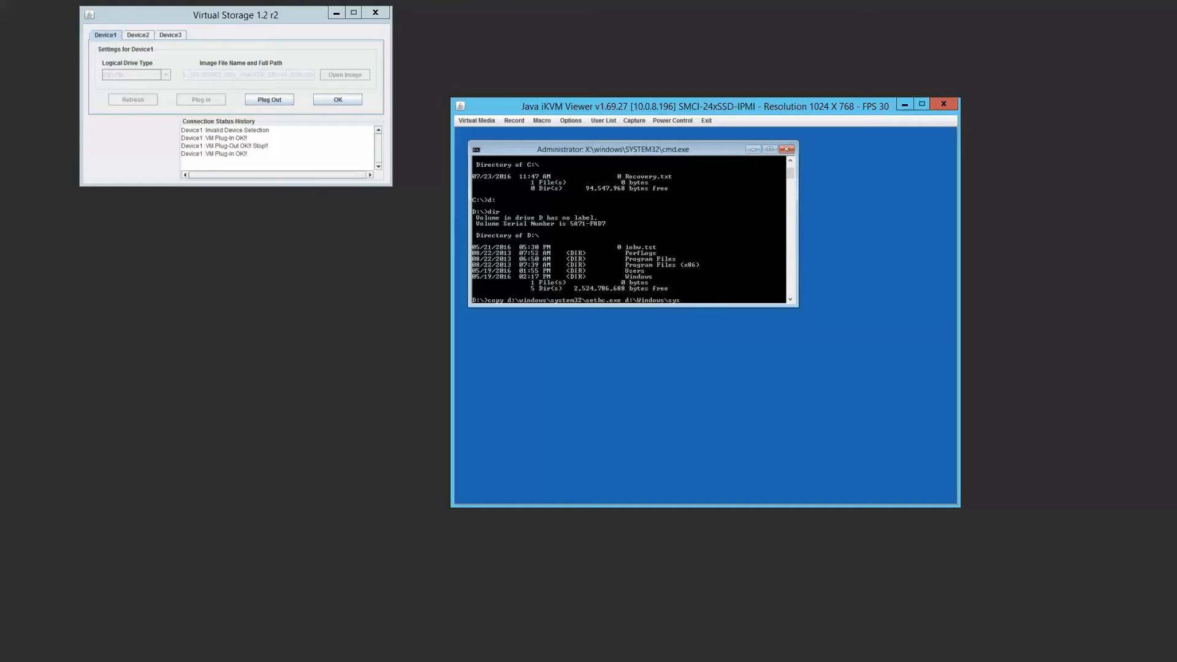
pyautogui.write('System32\\sethc')
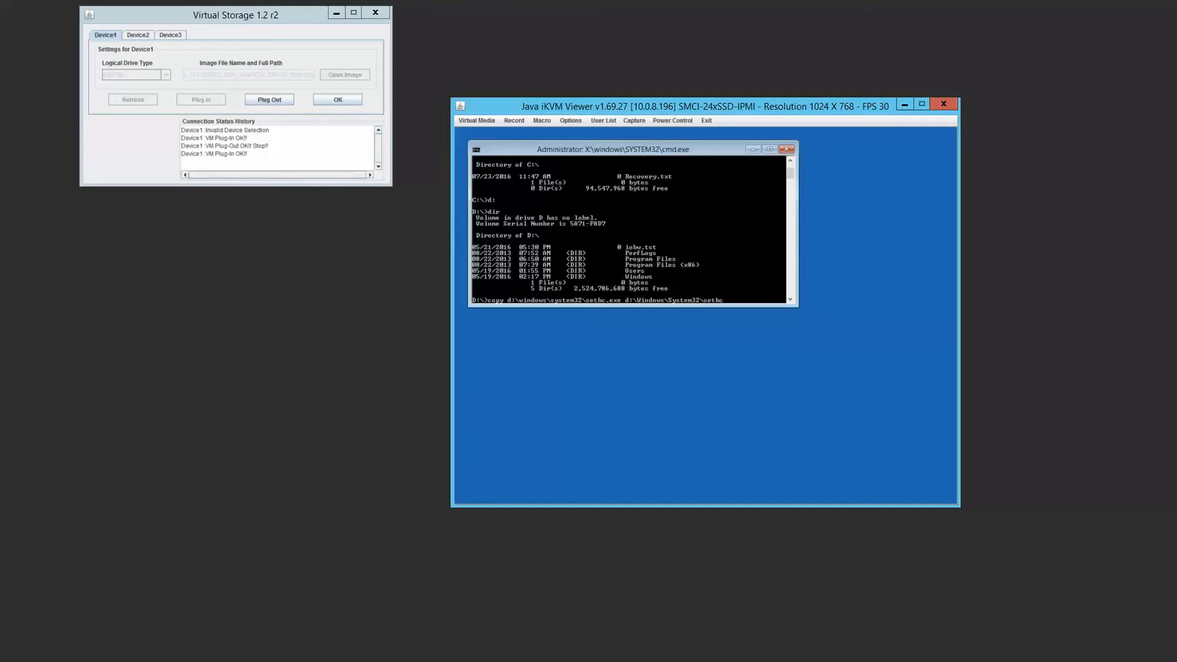
pyautogui.write('-old')
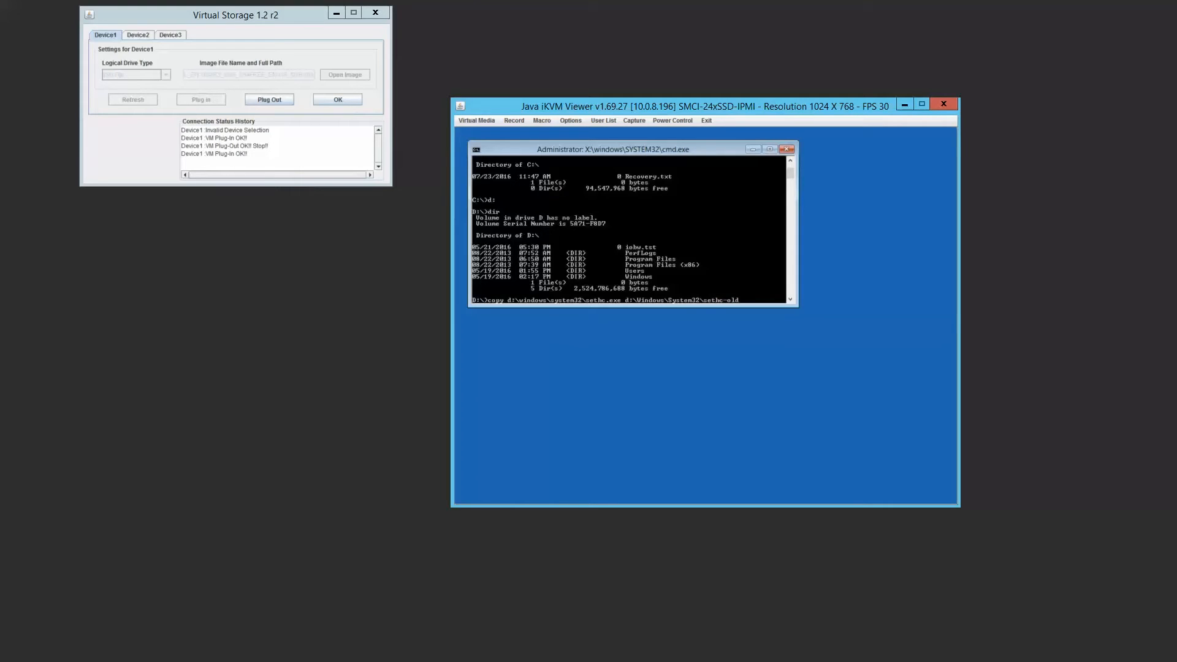
pyautogui.write('.exe')
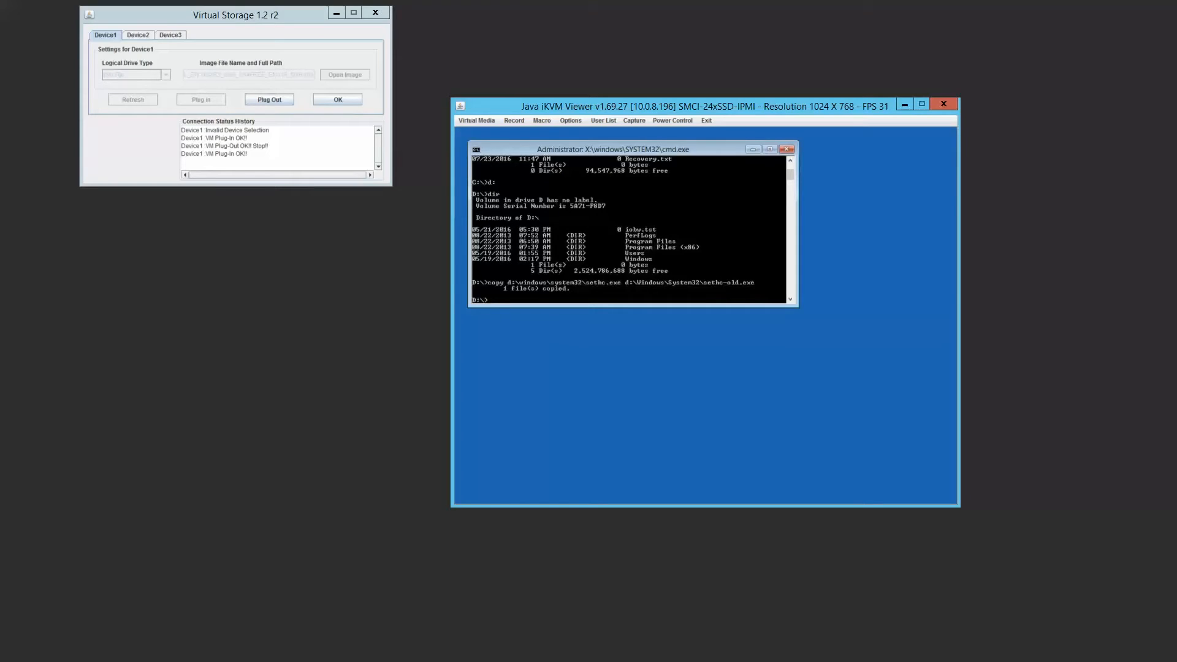
# Copy d:\Windows\System32\cmd.exe over sethc.exe, confirming the overwrite with y.
pyautogui.write('copy')
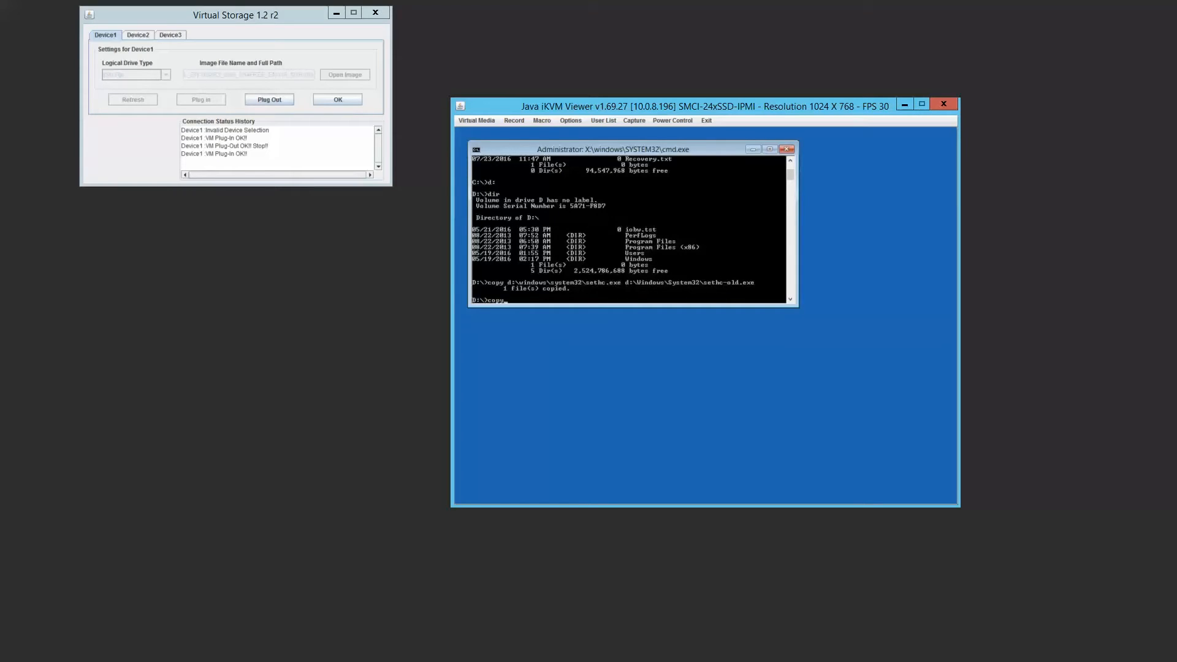
pyautogui.write('d:\\')
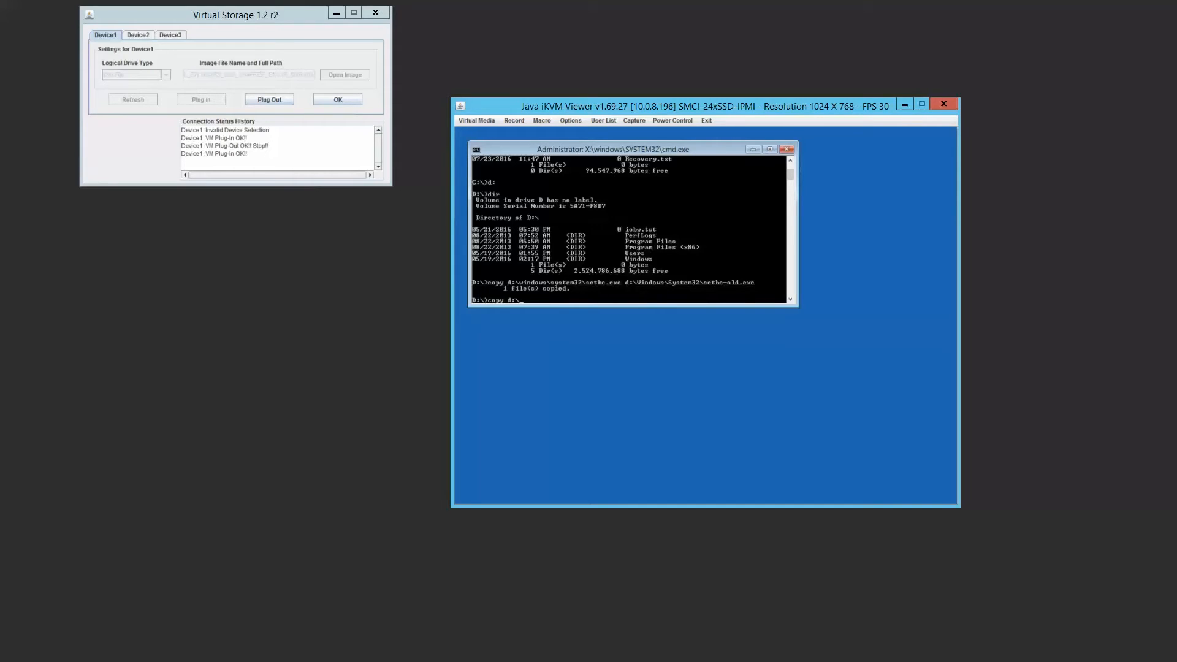
pyautogui.write('Windows\\')
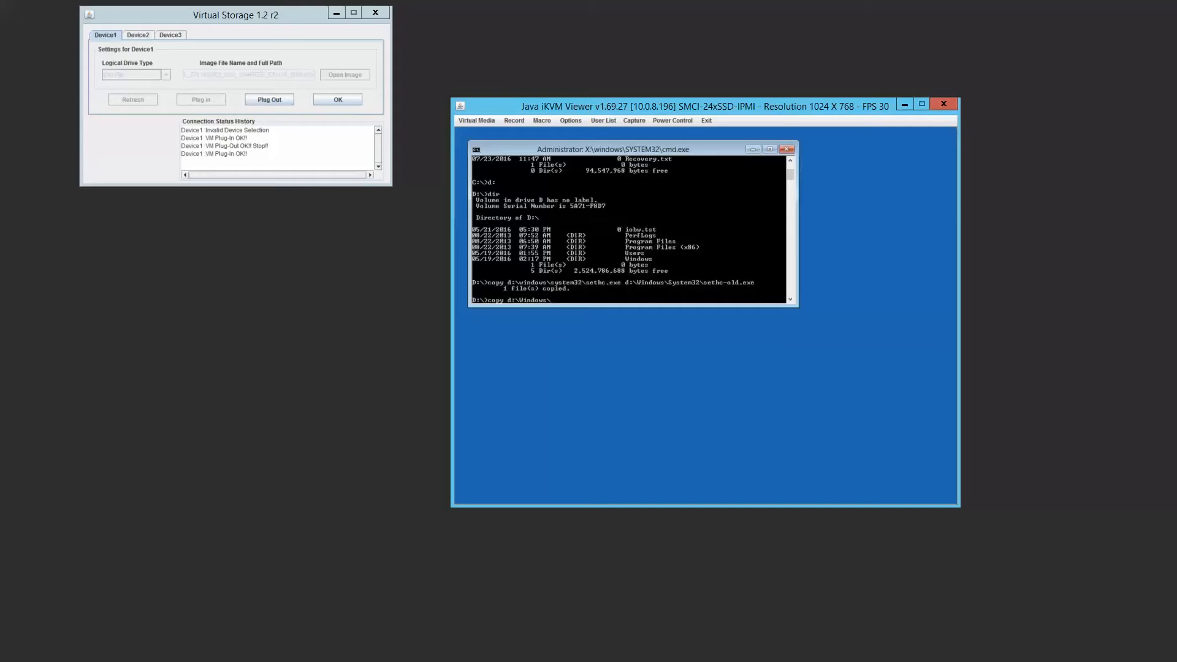
pyautogui.write('System32')
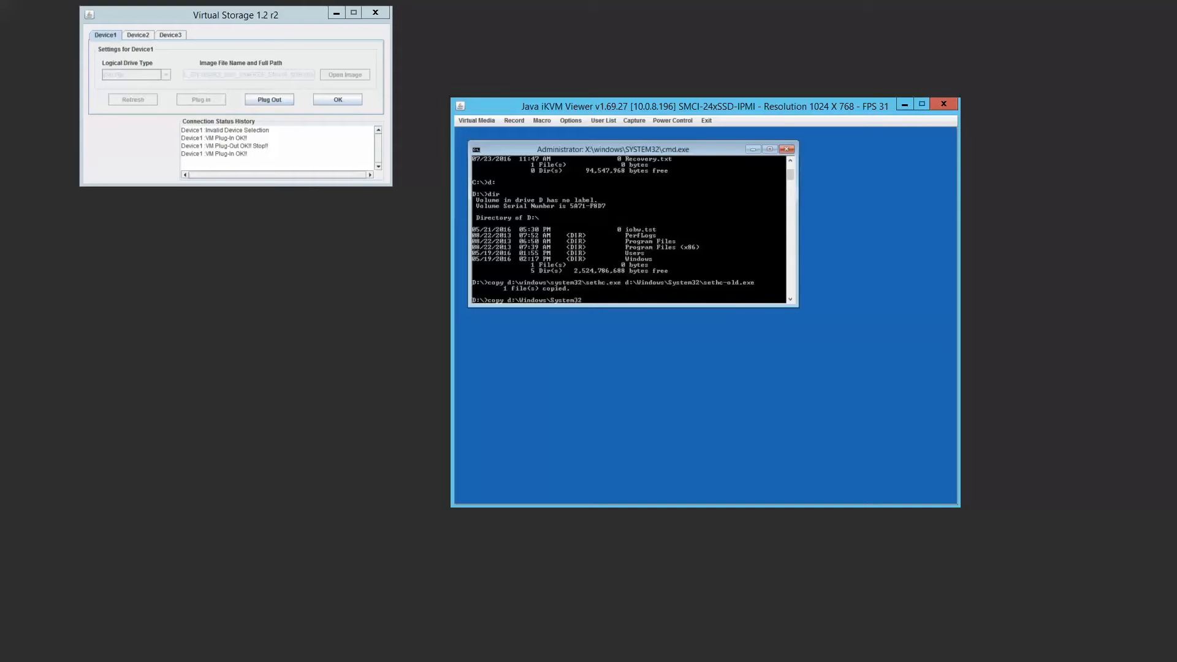
pyautogui.write('\\cmd')
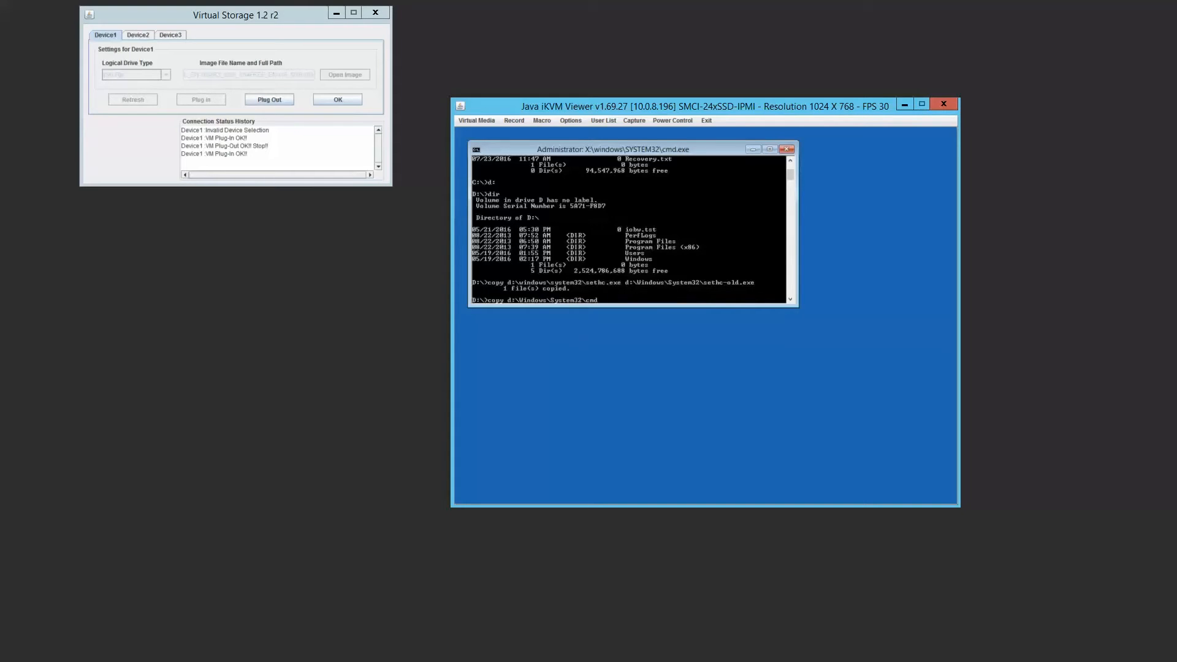
pyautogui.write('.exe')
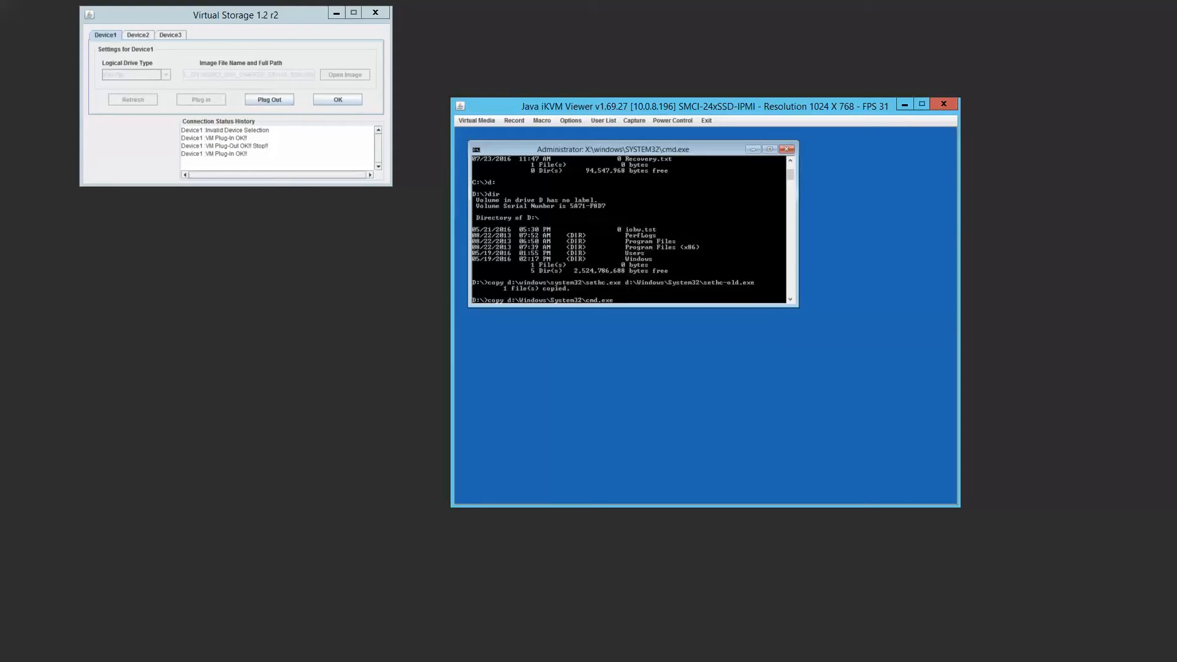
pyautogui.write('d:\\wi')
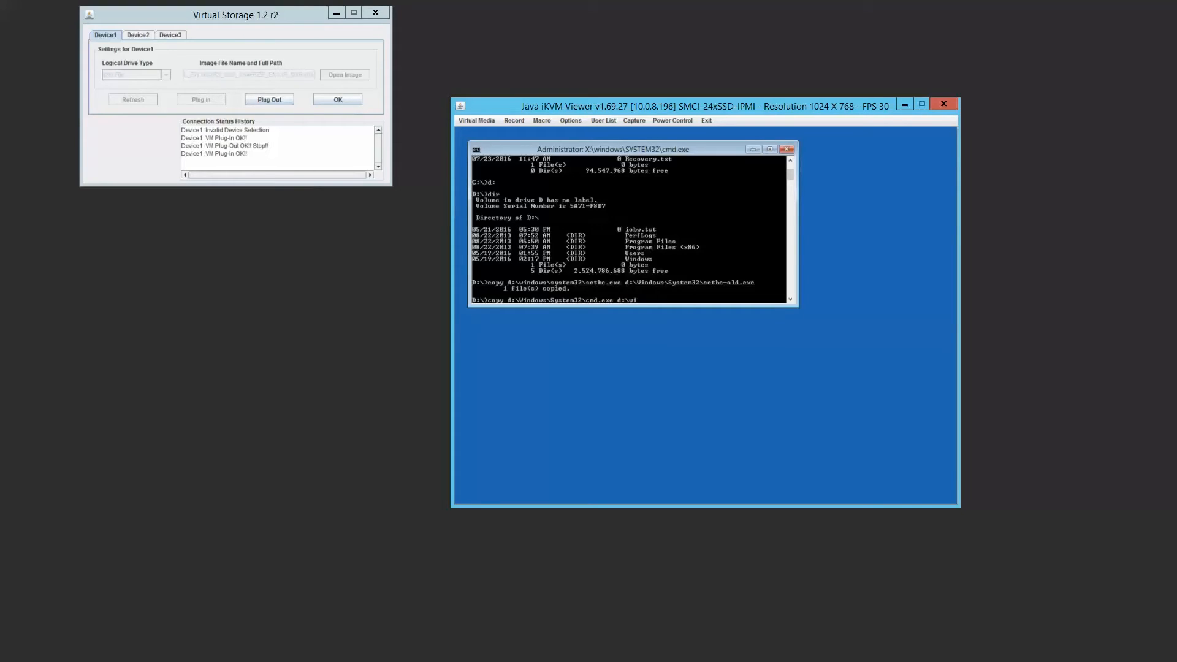
pyautogui.write('ndows\\')
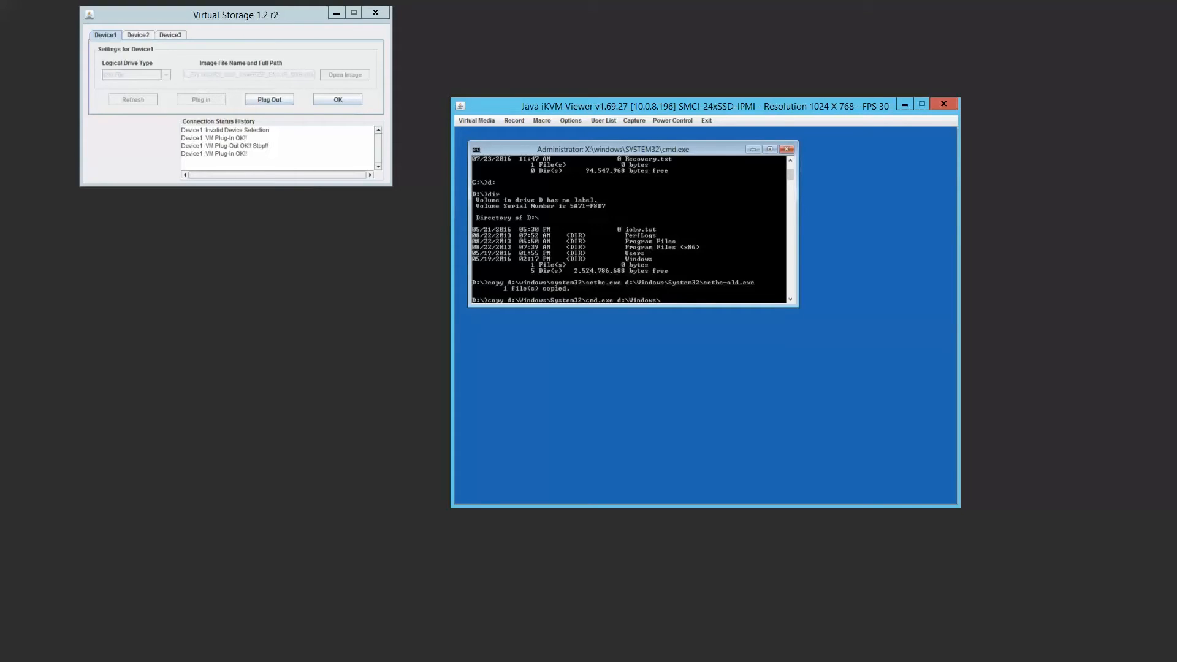
pyautogui.write('System32\\')
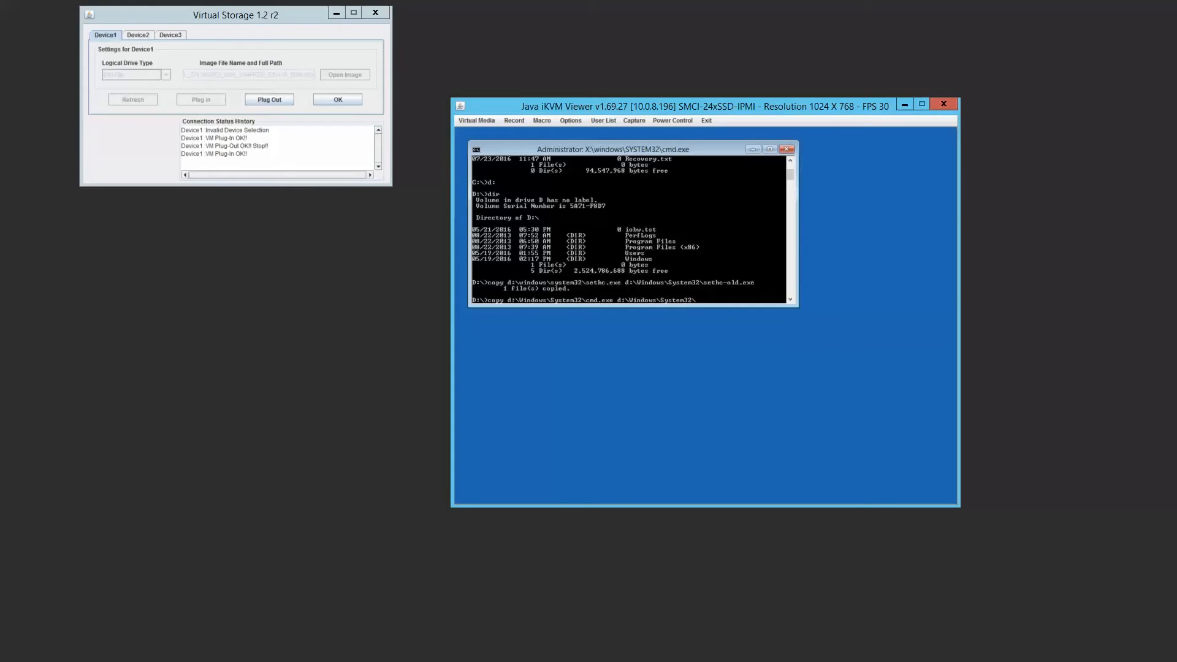
pyautogui.write('sethc.exe')
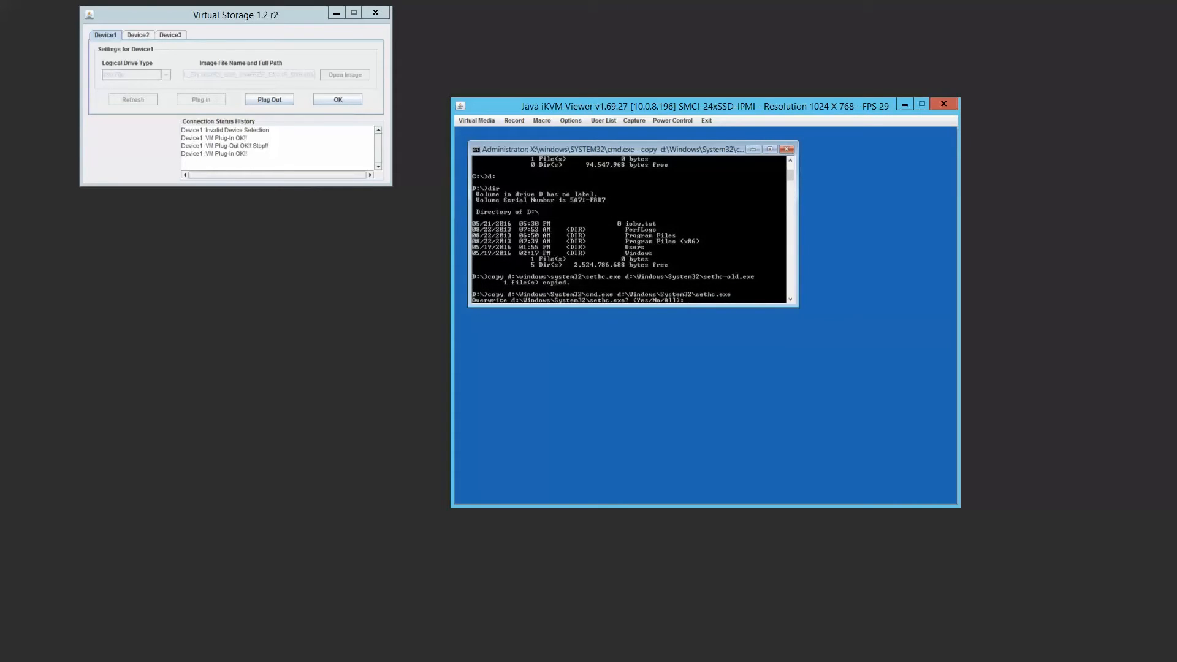
pyautogui.write('y')
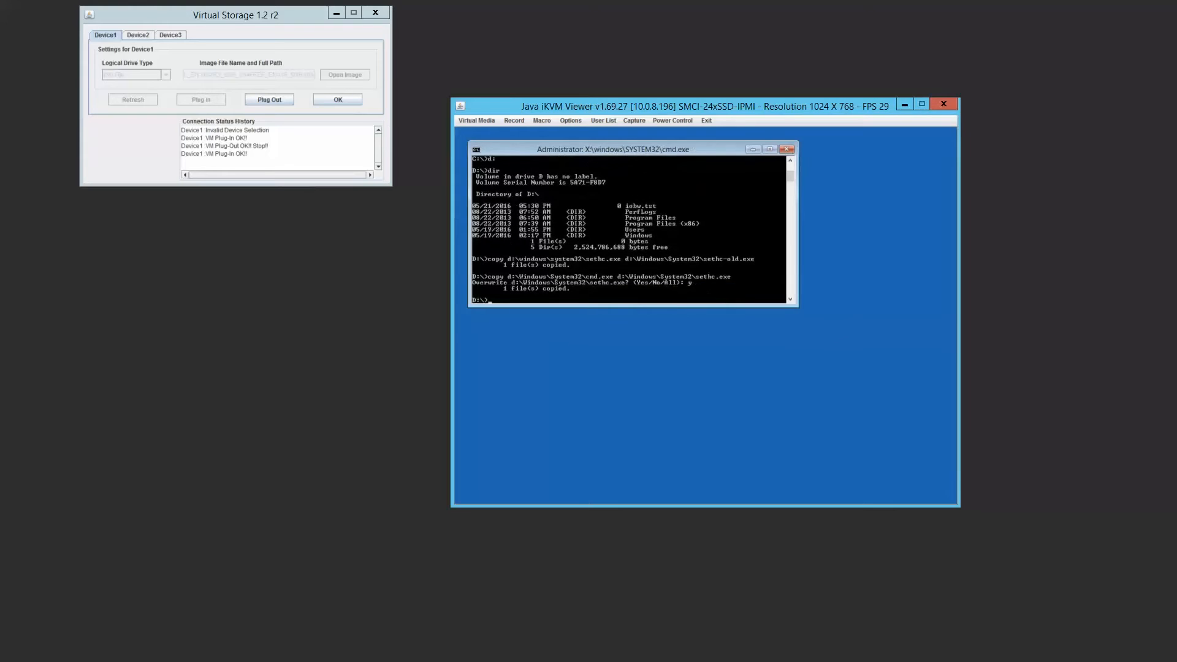
pyautogui.moveTo(559, 299)
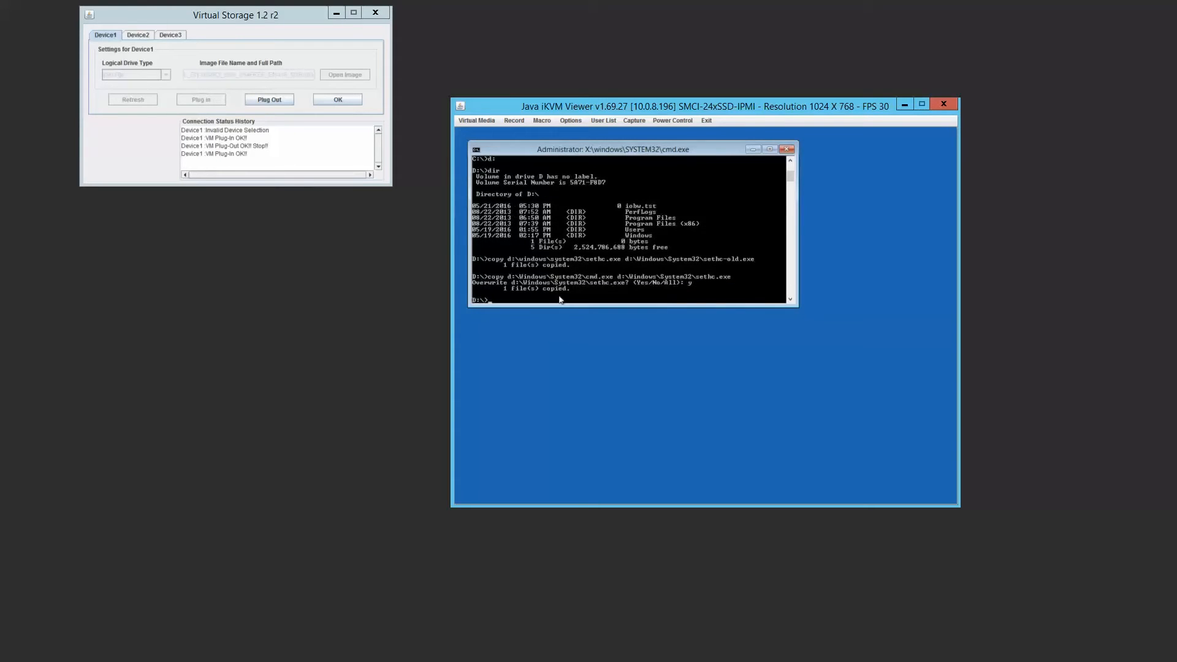
pyautogui.moveTo(589, 207)
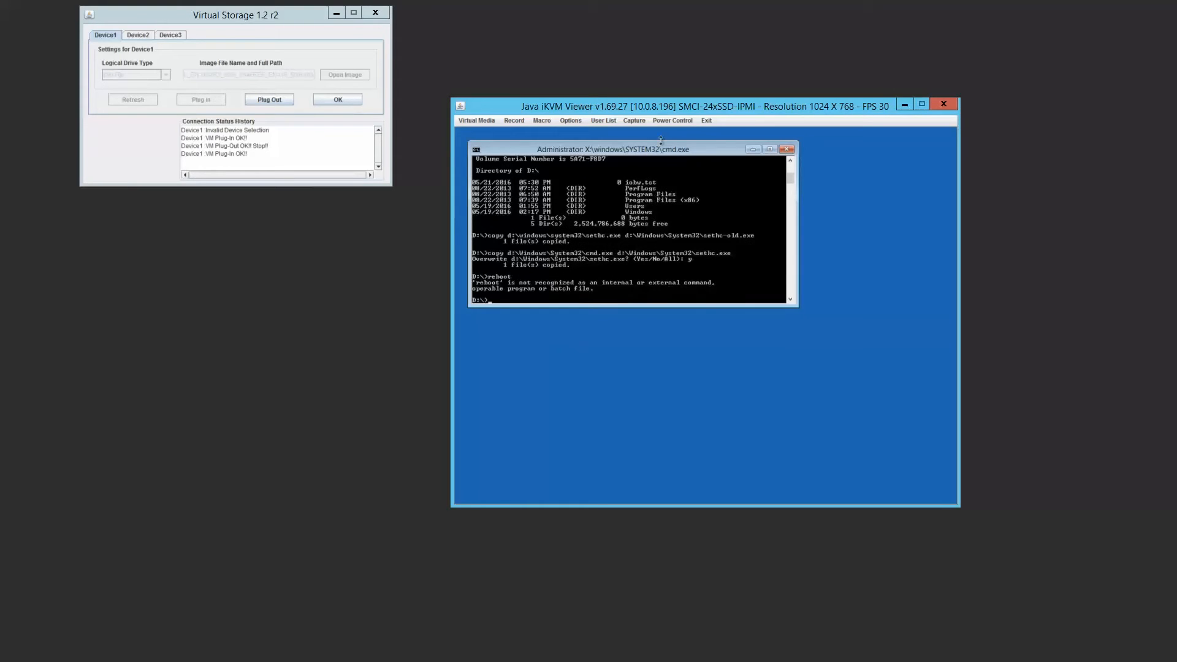
# Reset the server and unplug the recovery ISO so Windows boots to the lock screen.
pyautogui.click(672, 120)
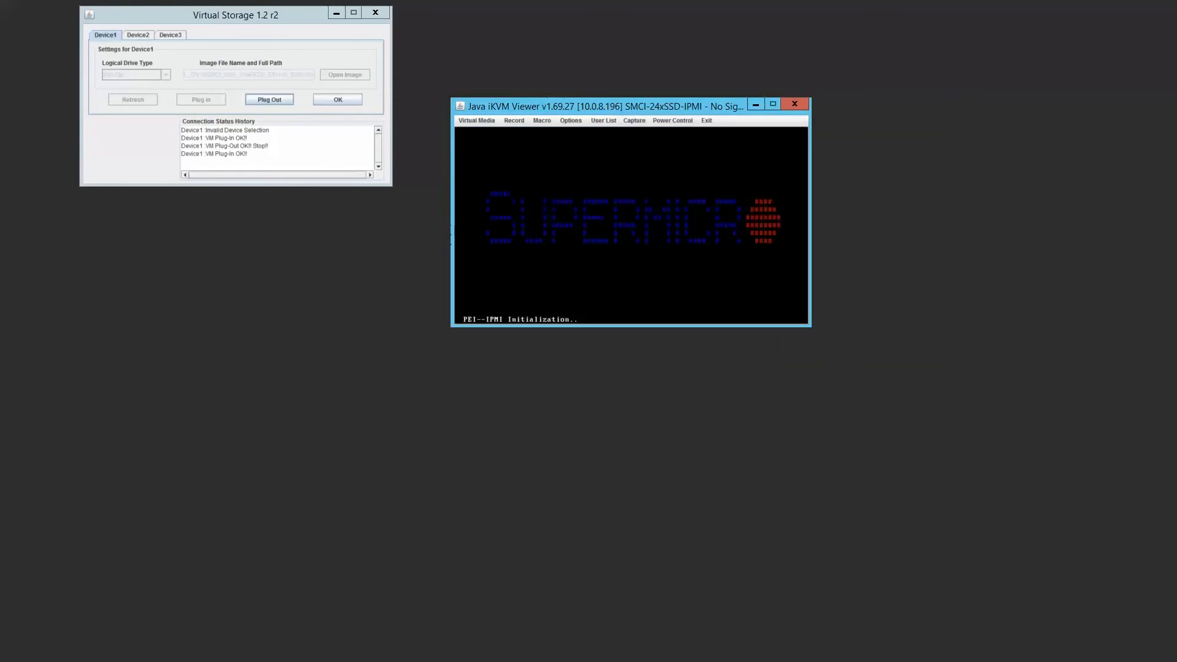
pyautogui.click(268, 100)
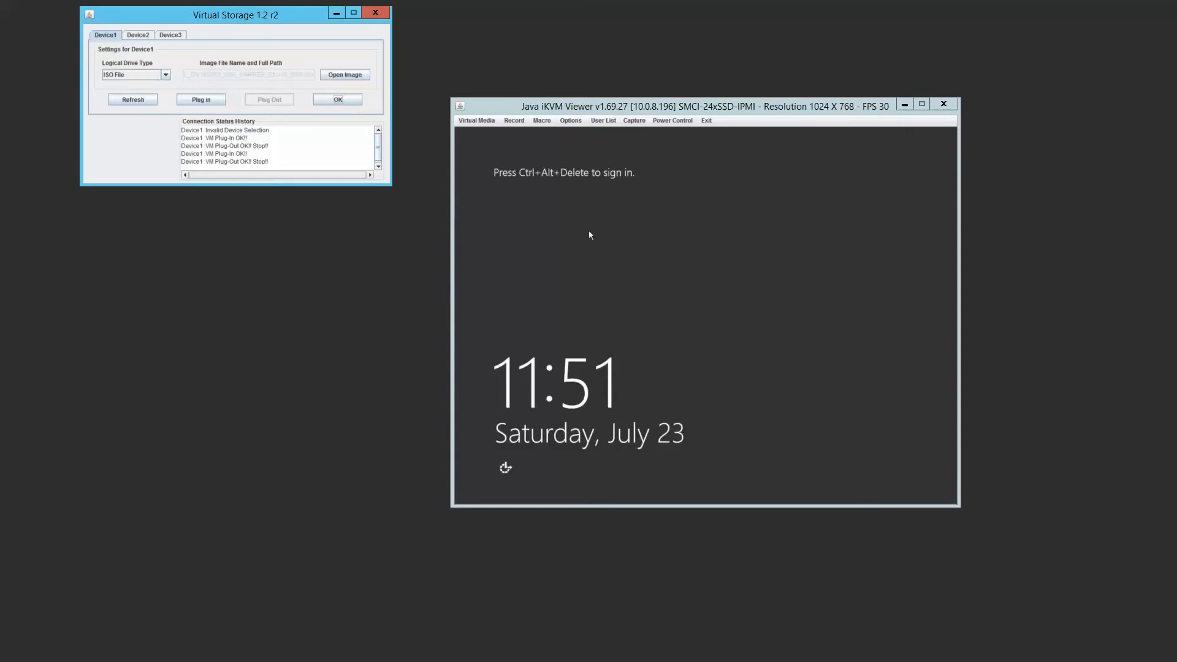
# Close the lock-screen prompt, open the viewer's soft keyboard and focus the remote screen.
pyautogui.click(561, 204)
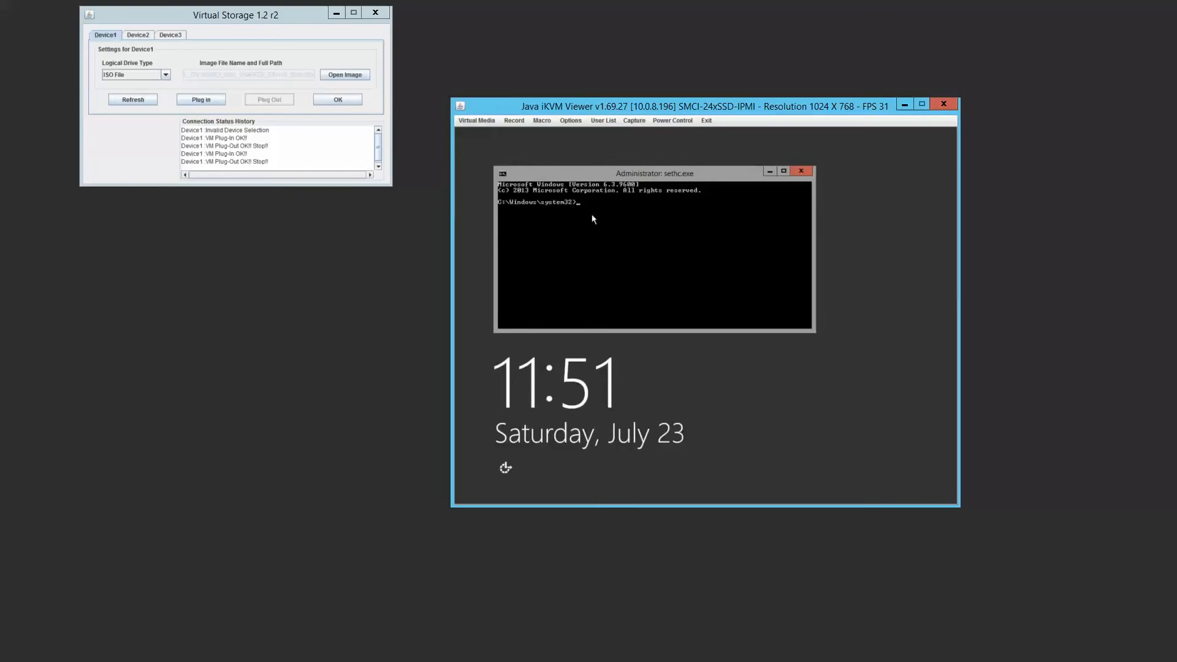
pyautogui.moveTo(800, 171)
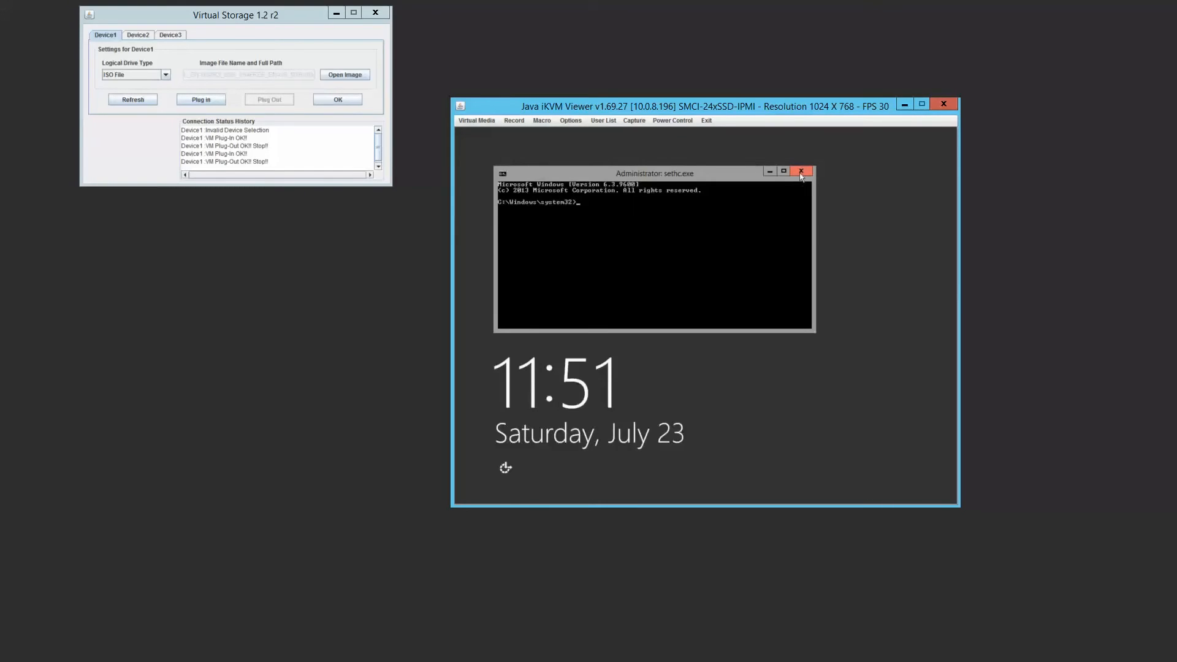
pyautogui.click(800, 171)
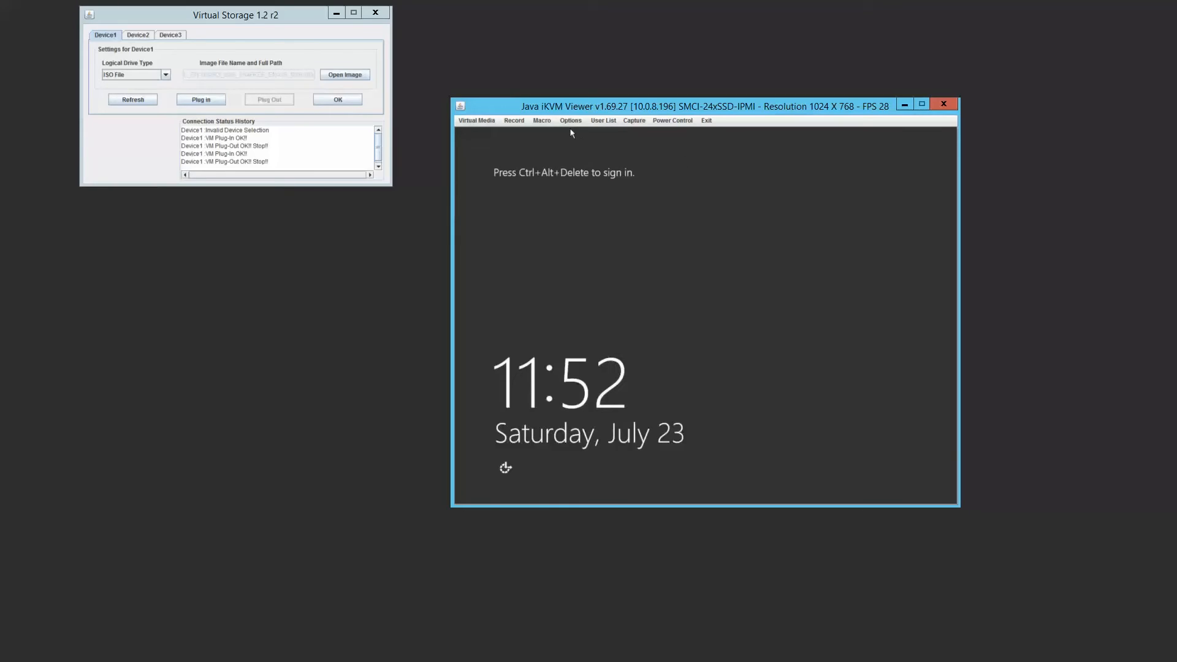
pyautogui.click(475, 120)
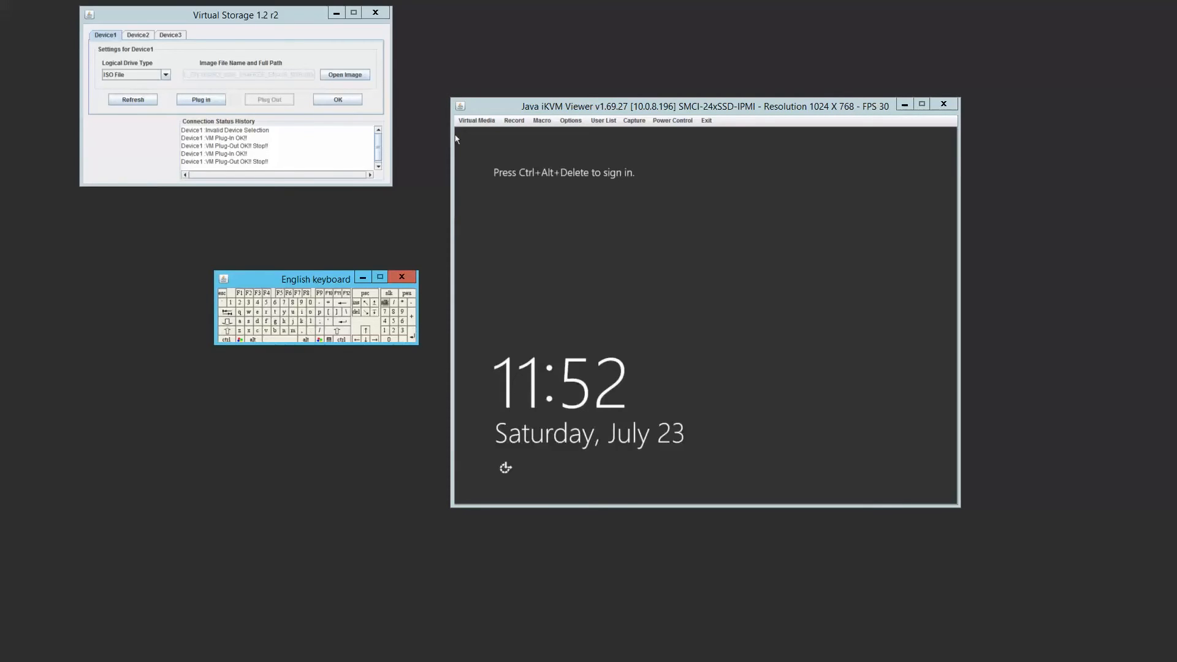
pyautogui.click(226, 320)
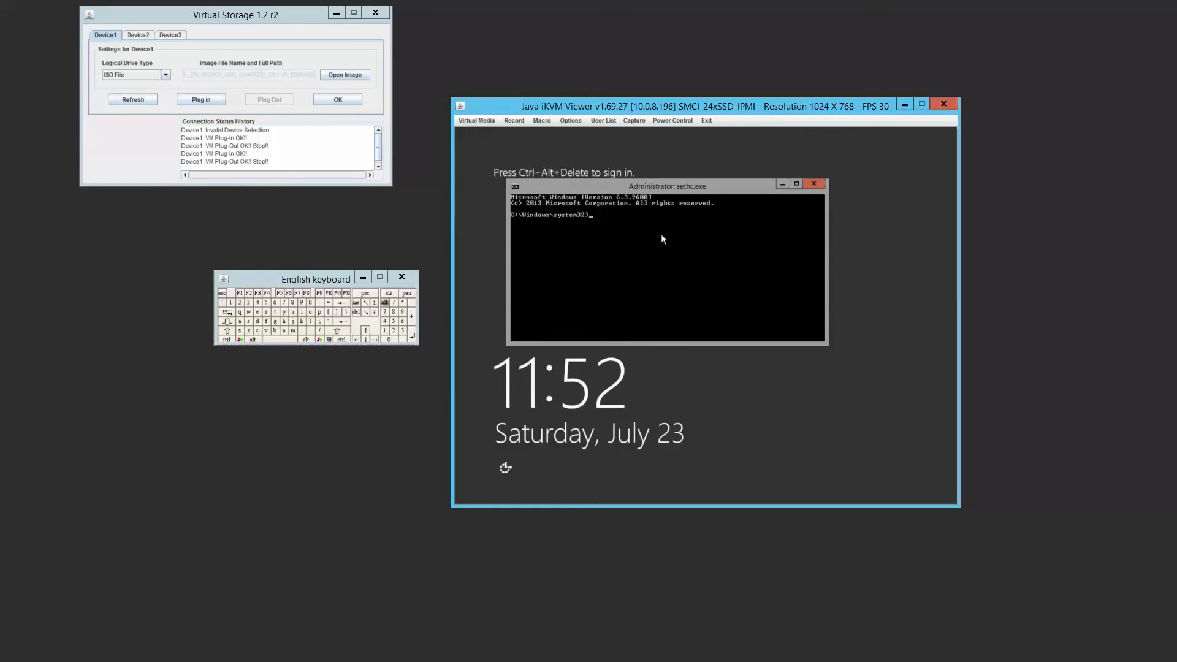
pyautogui.write('net us')
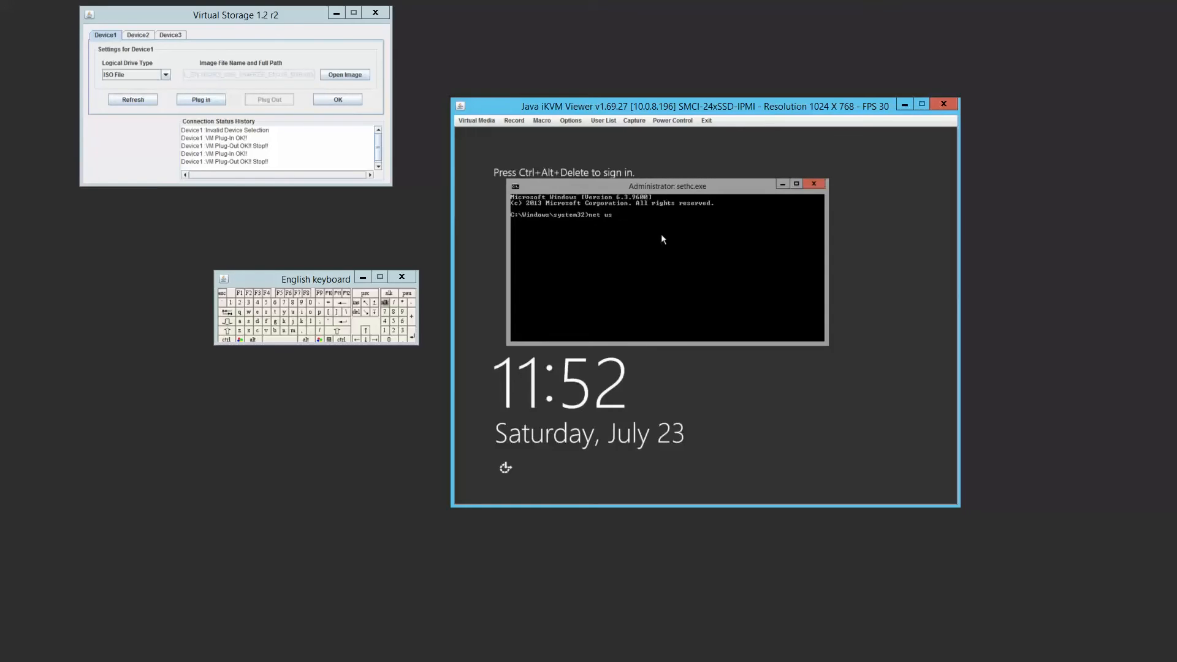
pyautogui.write('er')
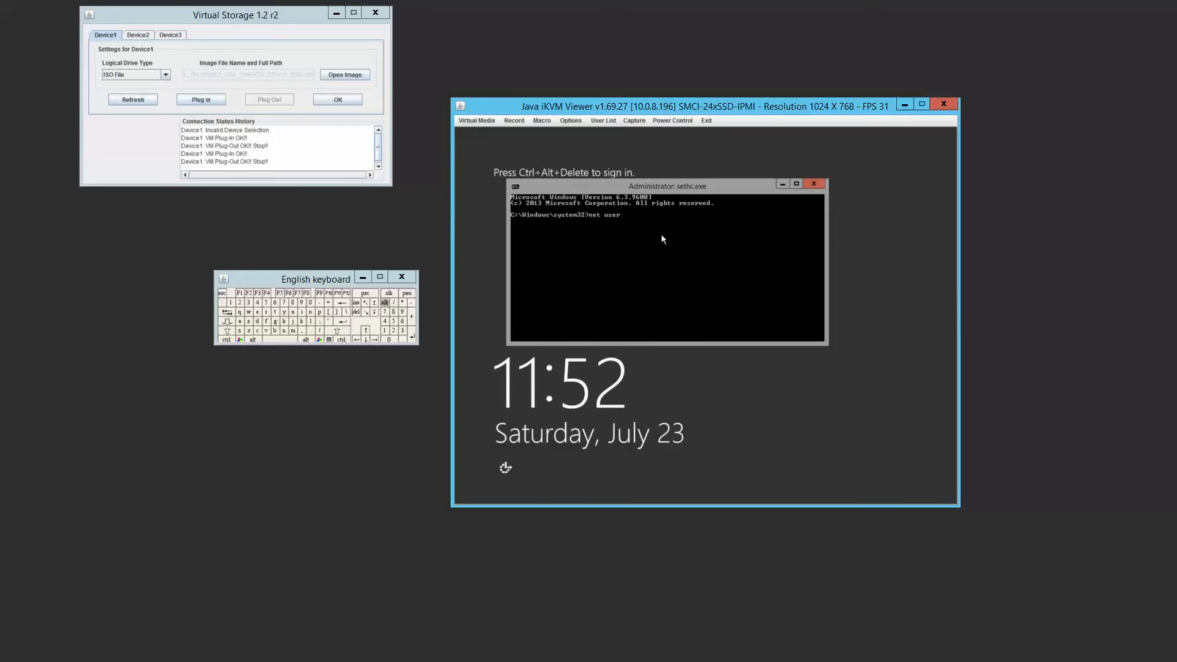
pyautogui.write('Administrator')
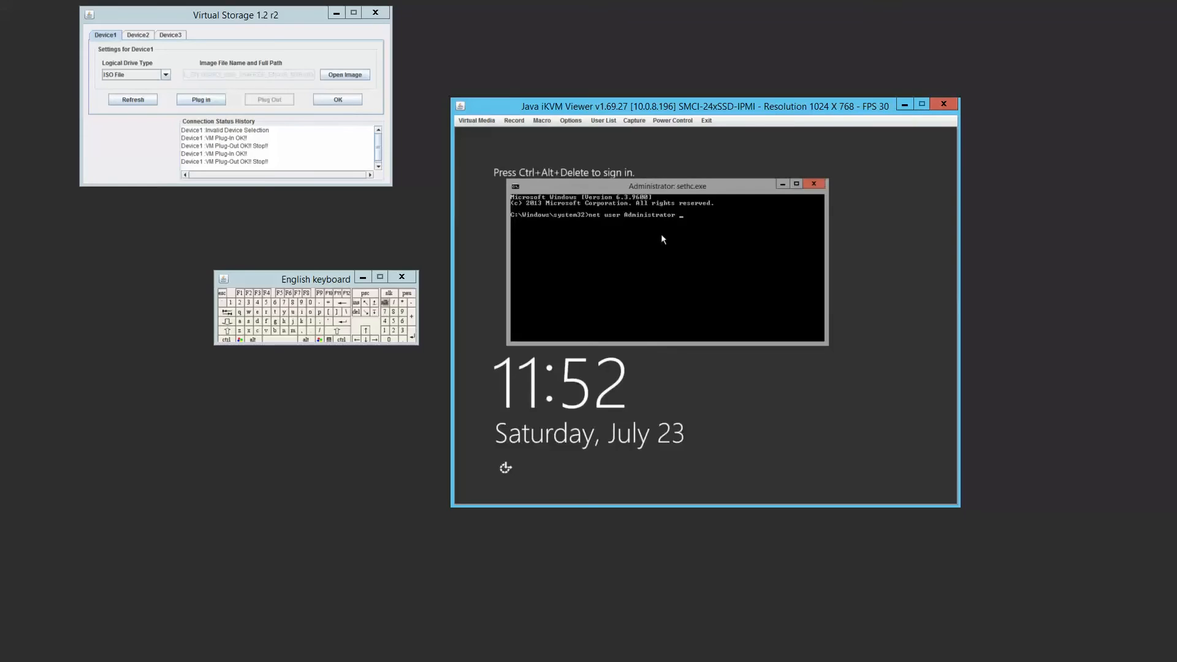
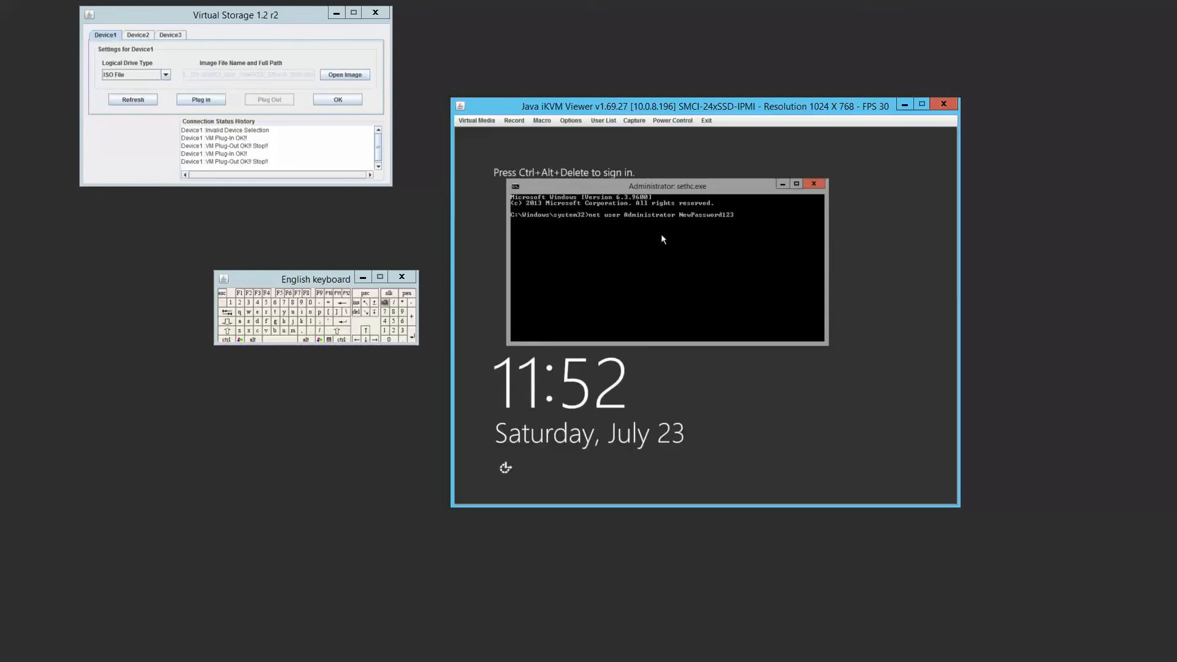
pyautogui.press('Return')
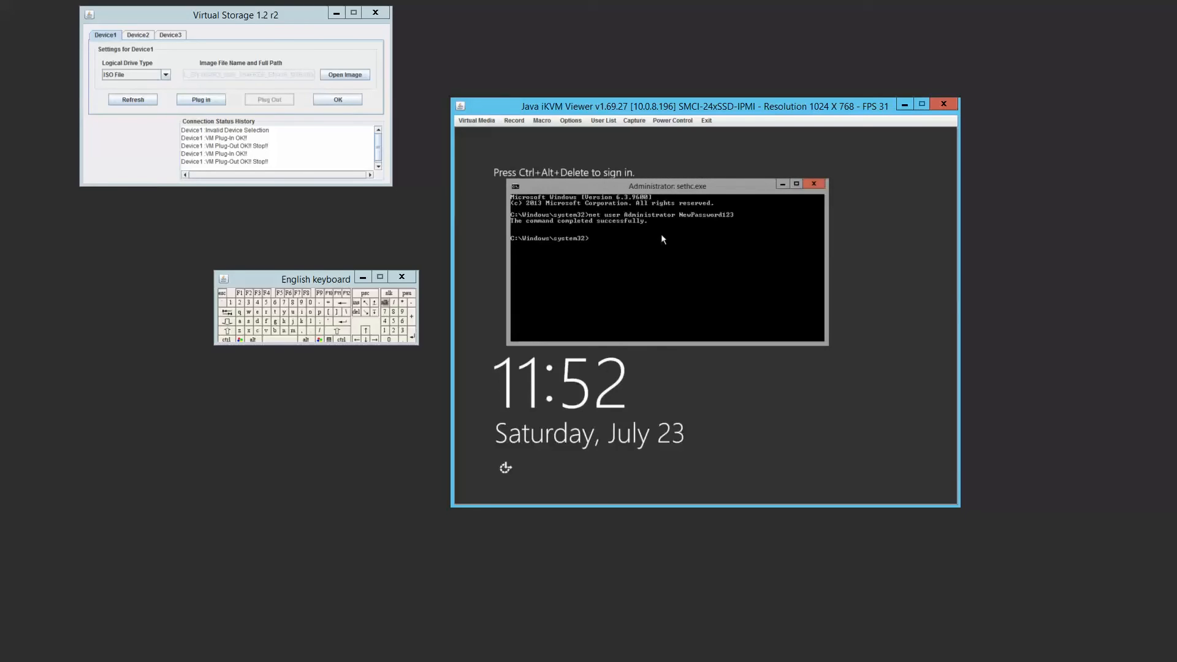
pyautogui.click(813, 184)
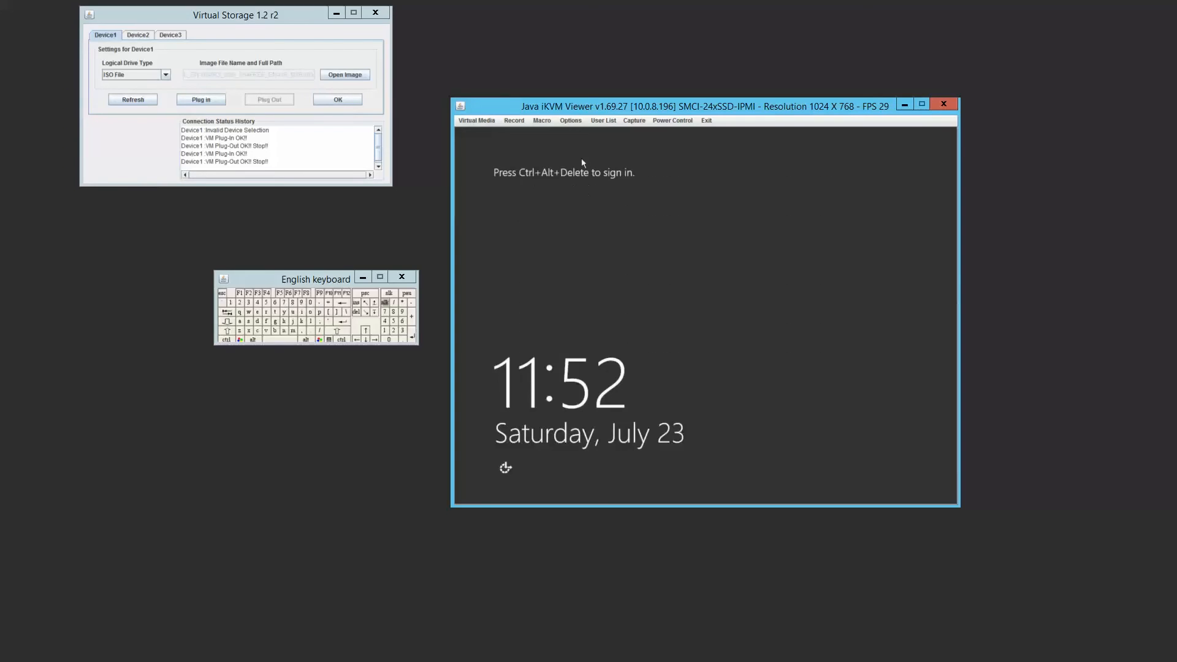
# Send Ctrl+Alt+Del and sign in as Administrator with the new password.
pyautogui.click(541, 121)
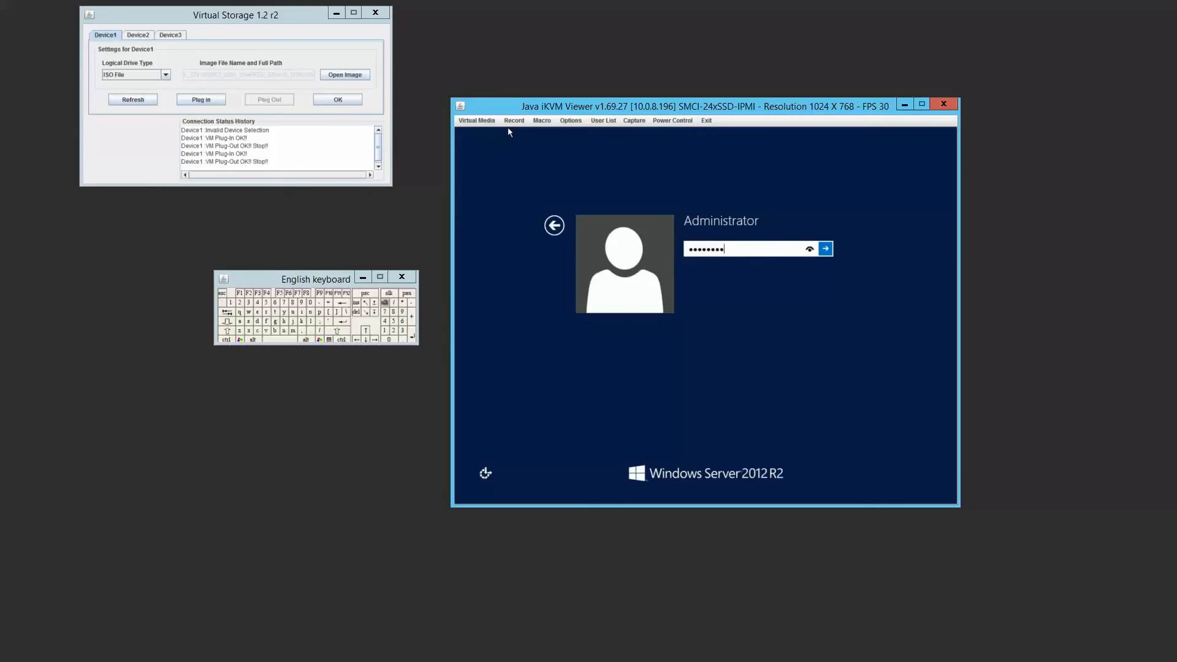
pyautogui.click(824, 248)
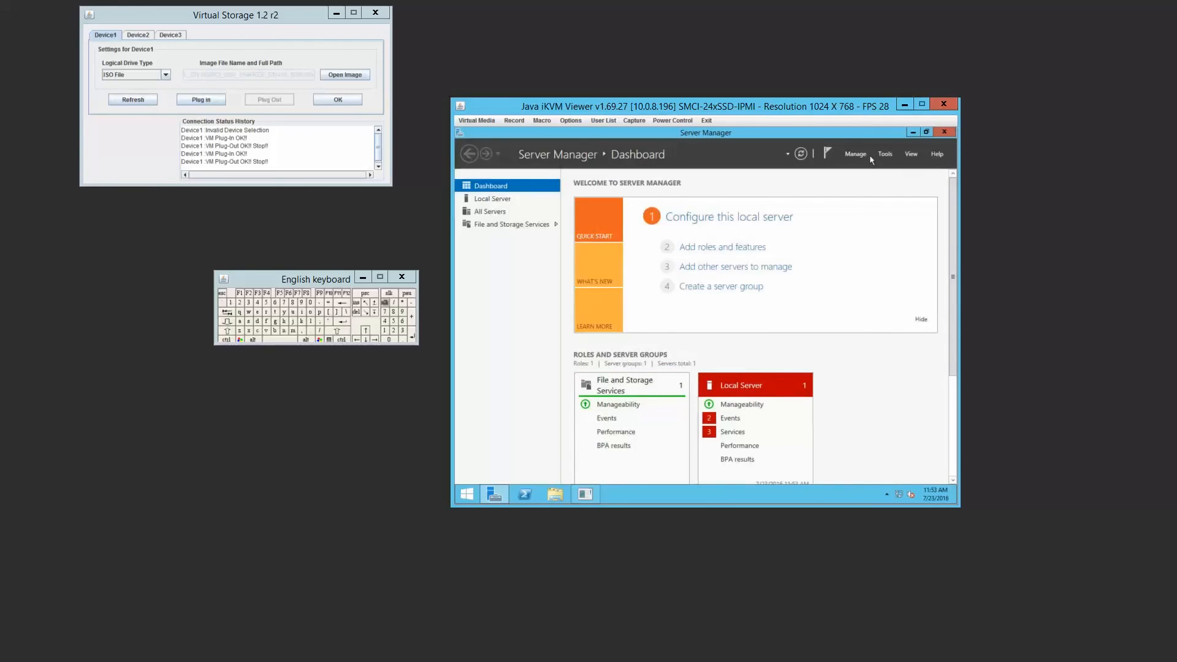
# From Start's user search, go to User Accounts > Manage another account > Administrator > Change the password.
pyautogui.click(884, 154)
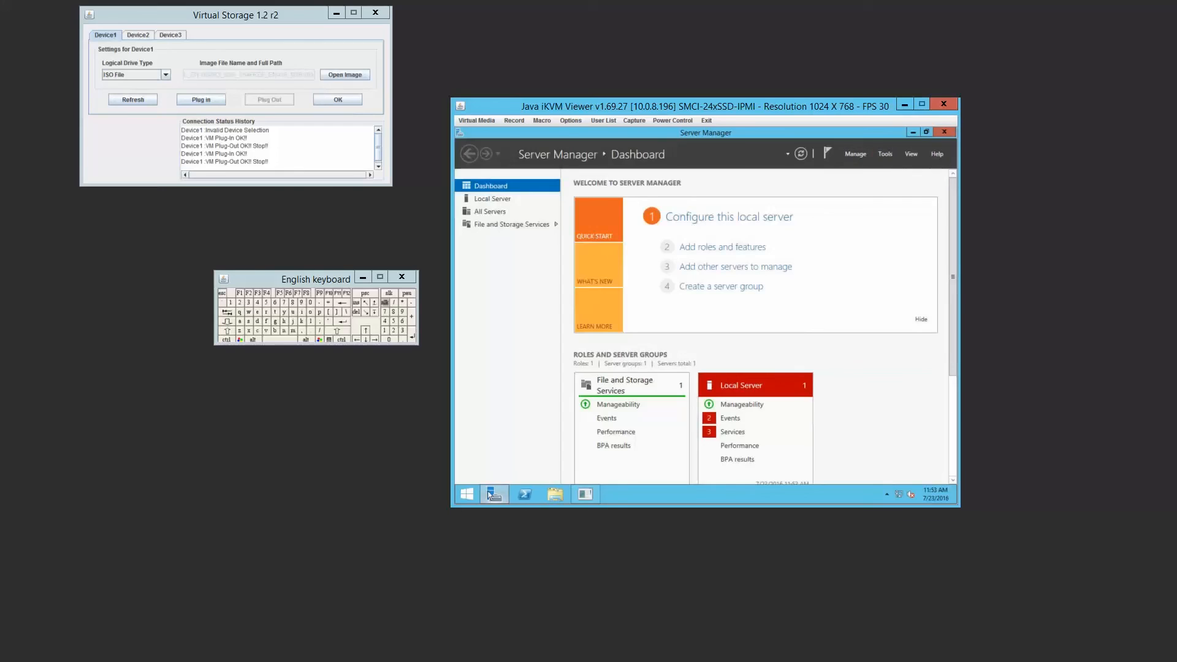
pyautogui.click(466, 495)
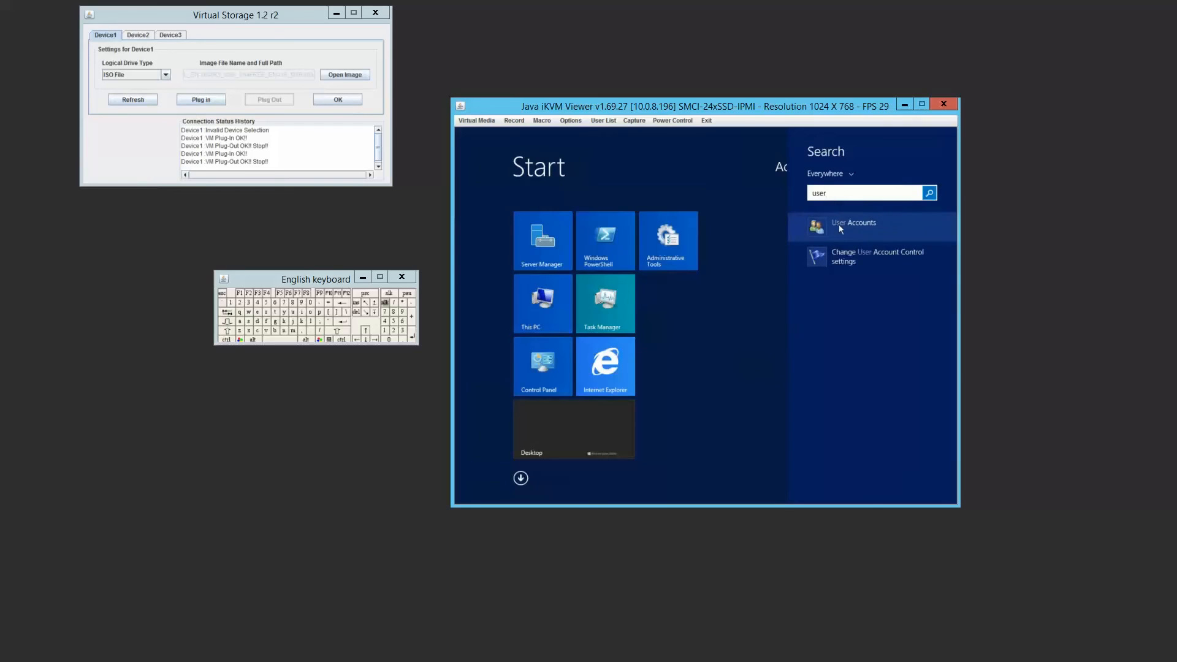
pyautogui.click(852, 222)
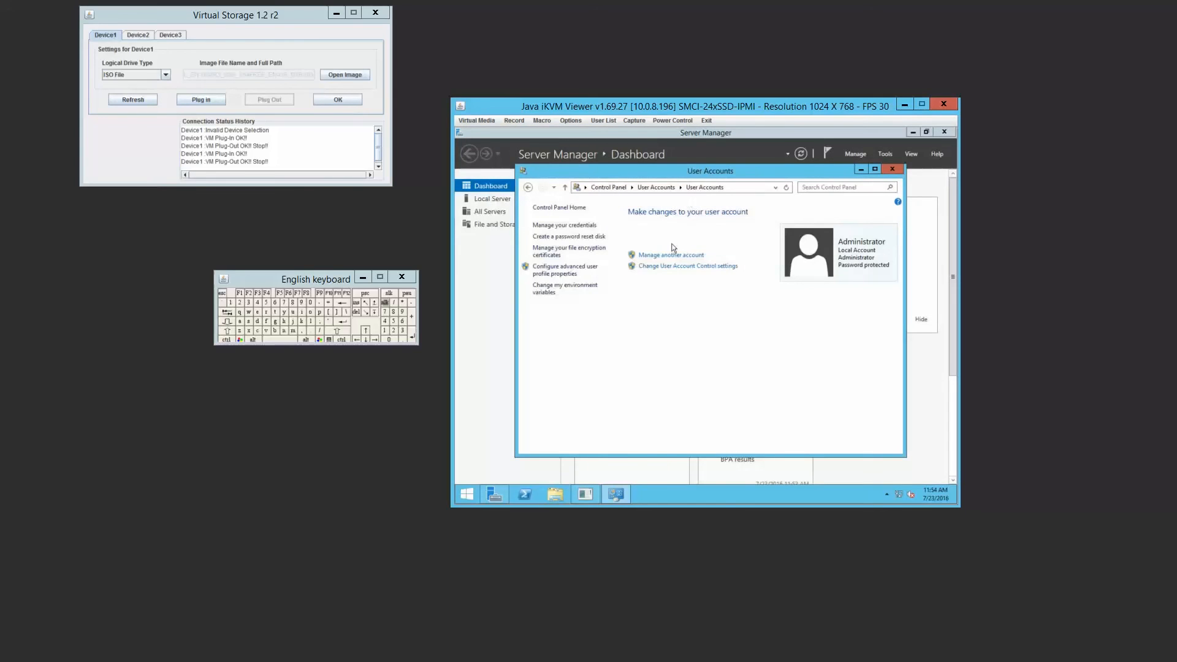
pyautogui.click(670, 254)
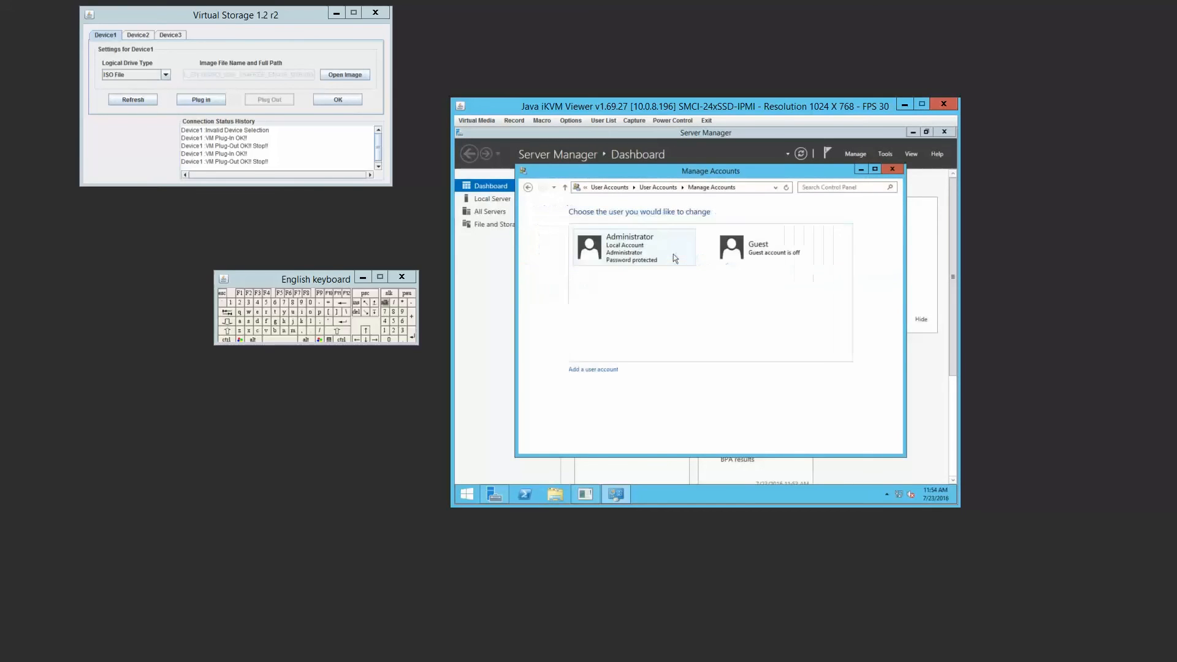
pyautogui.click(631, 246)
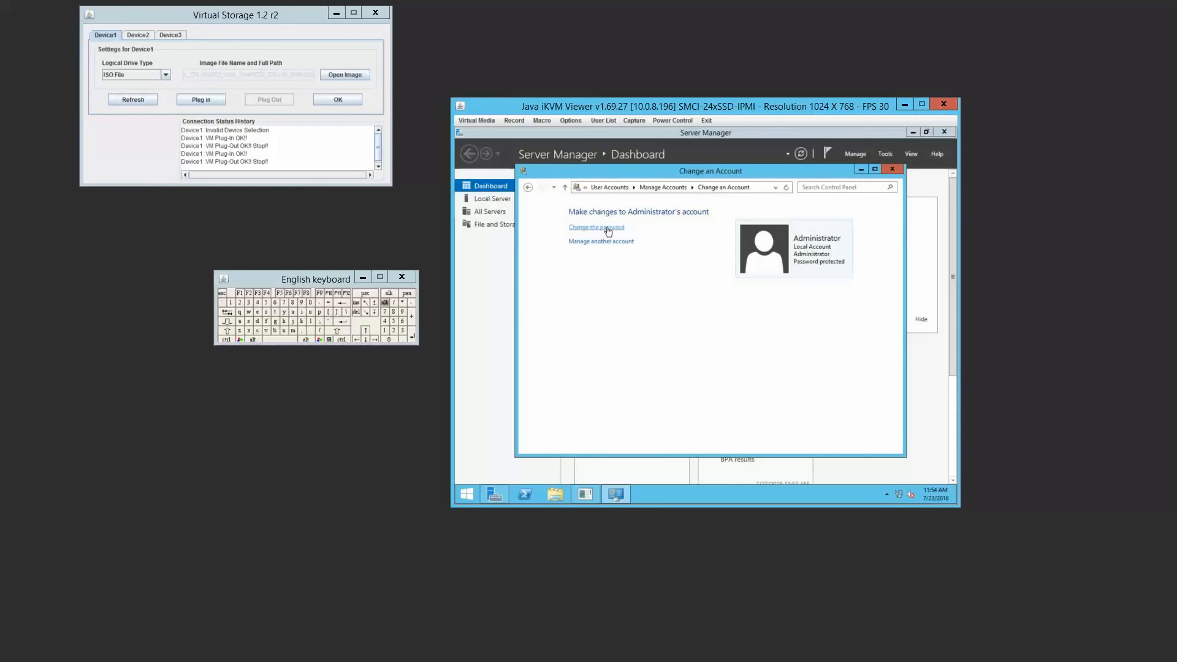
pyautogui.click(596, 227)
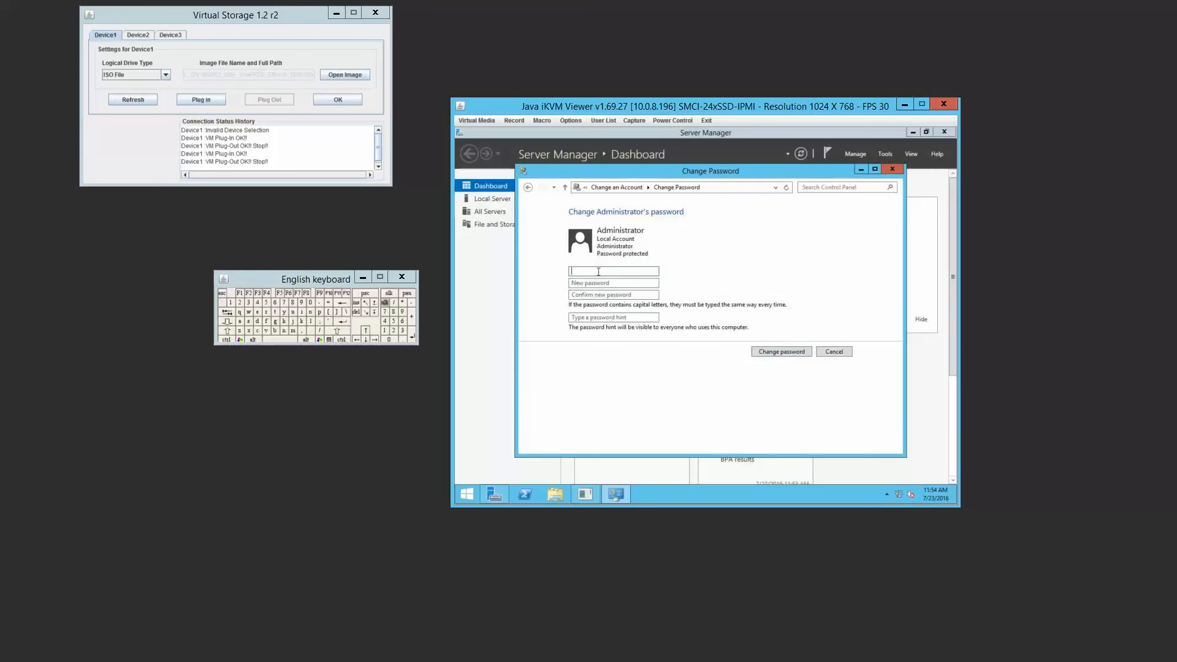
pyautogui.moveTo(629, 272)
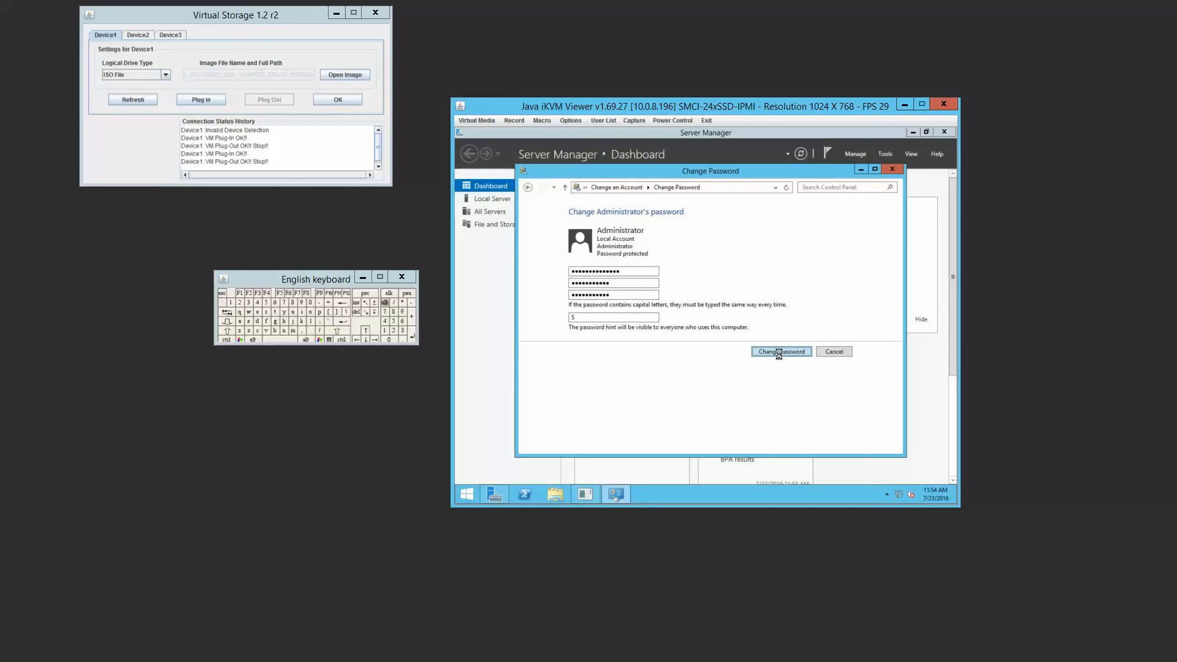
# Submit the new Administrator password and close the Change an Account window.
pyautogui.click(780, 352)
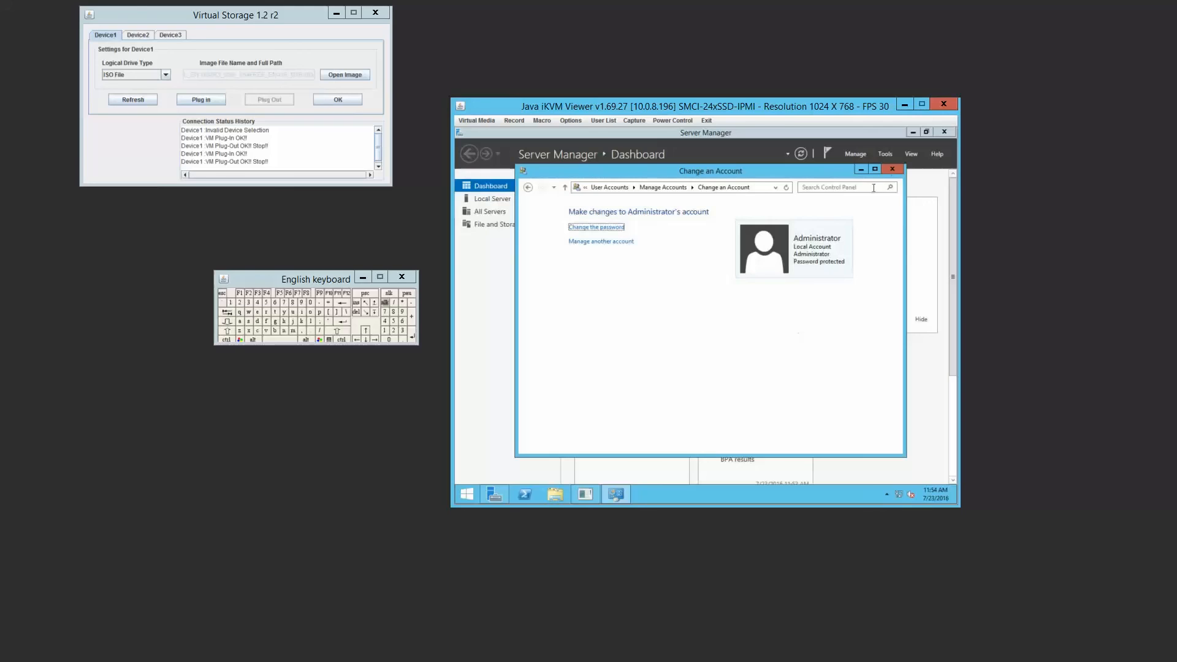
pyautogui.click(892, 169)
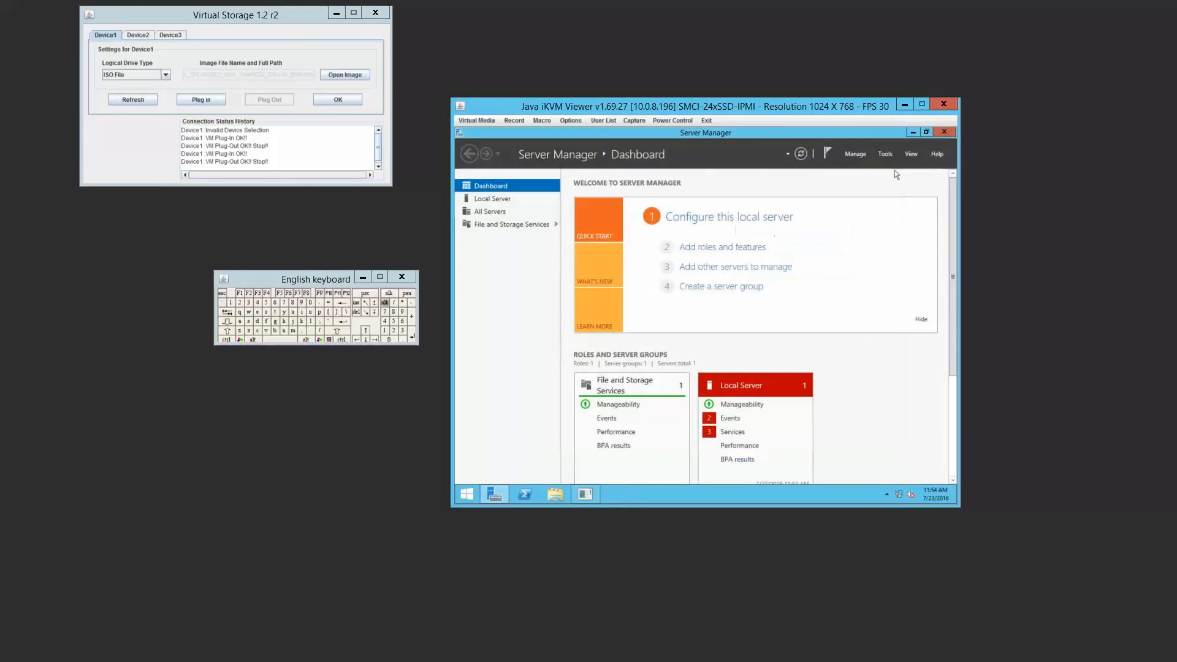
# Minimize Server Manager to reveal the Shutdown Event Tracker dialog on the desktop.
pyautogui.click(913, 133)
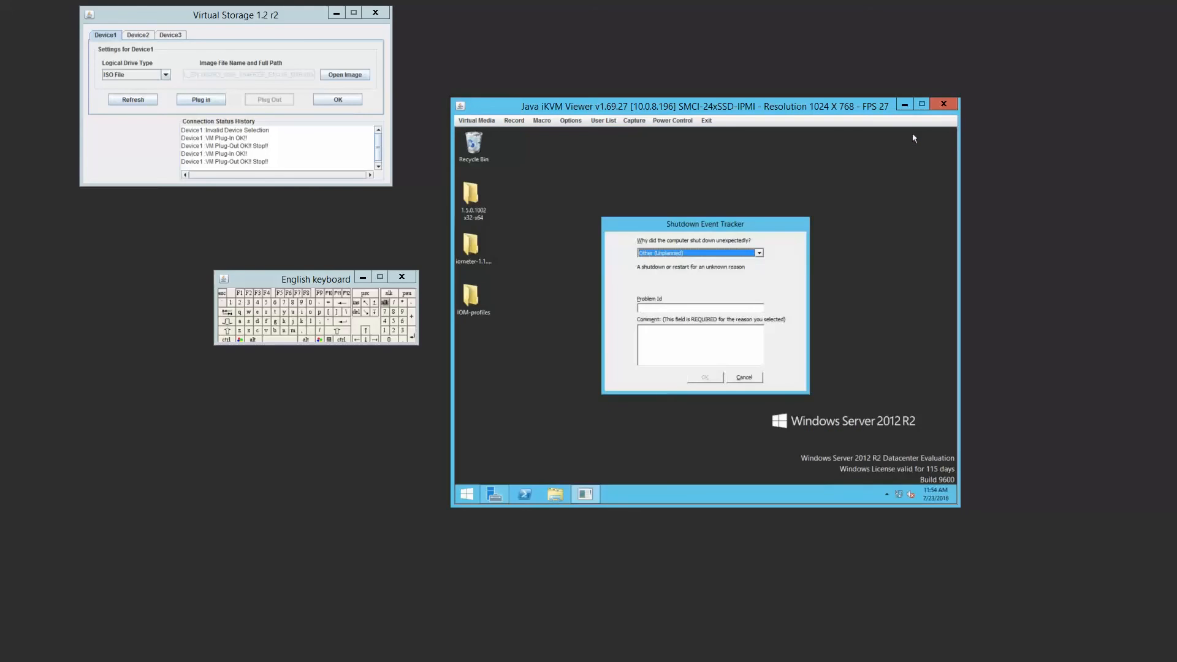
pyautogui.moveTo(753, 131)
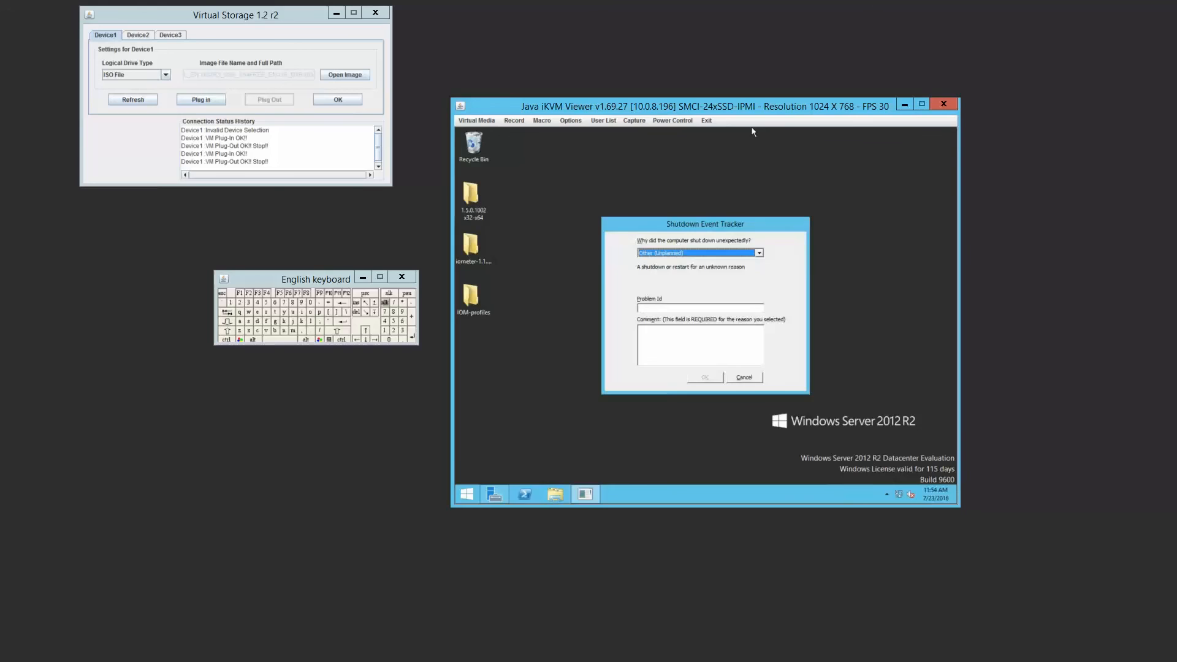